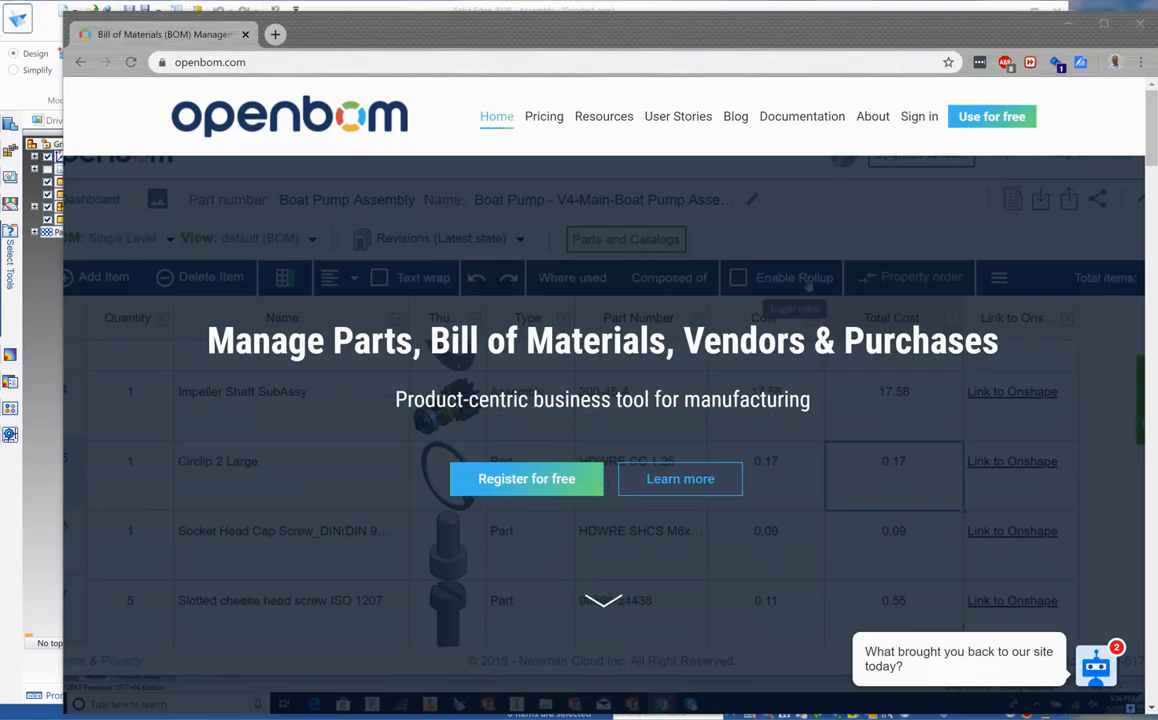
Step: Start the free OpenBOM sign-up from the product home page
left_click(738, 277)
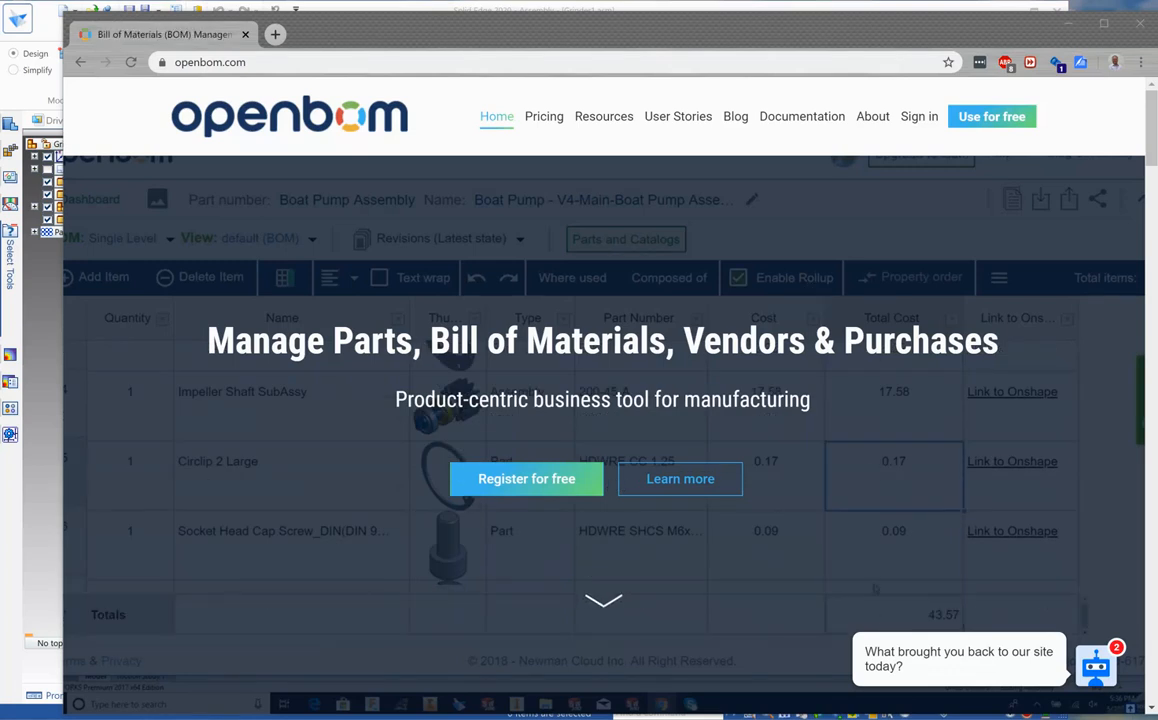
right_click(893, 391)
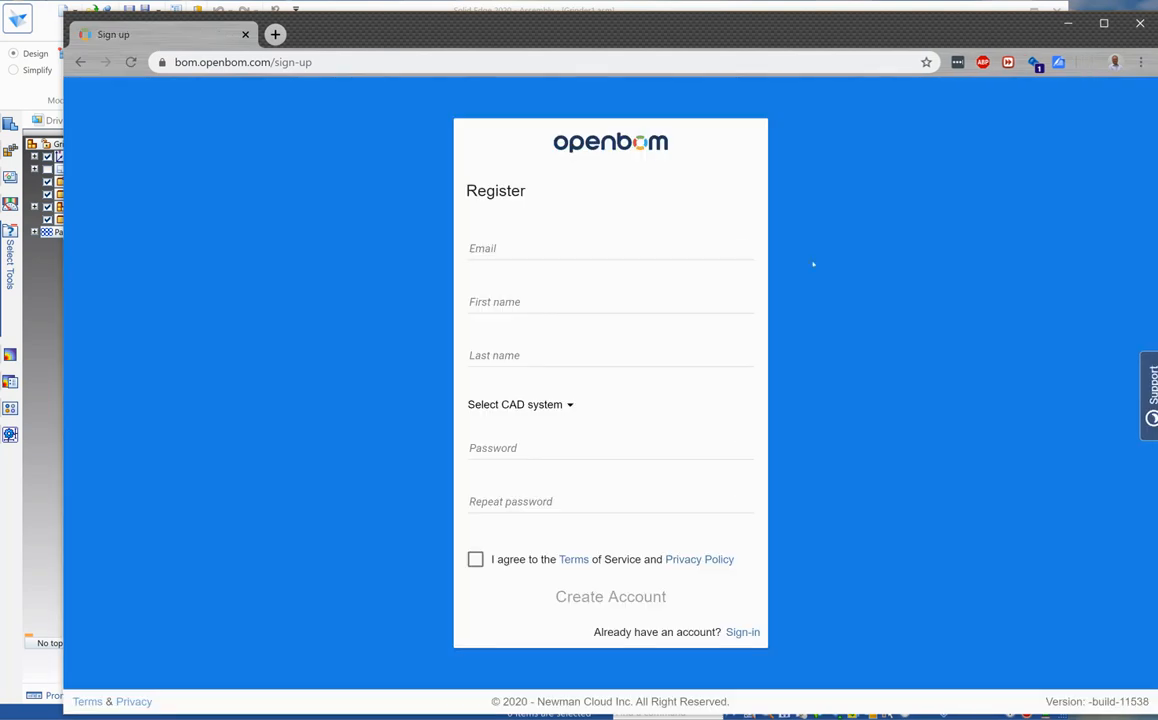
left_click(610, 248)
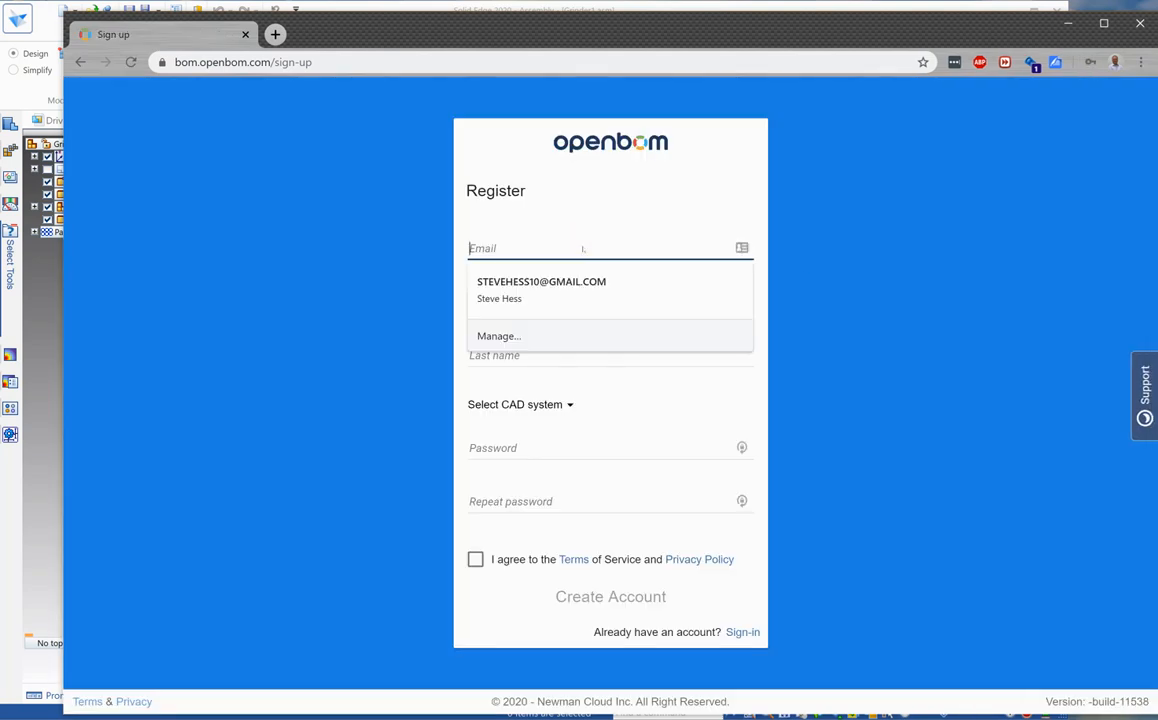
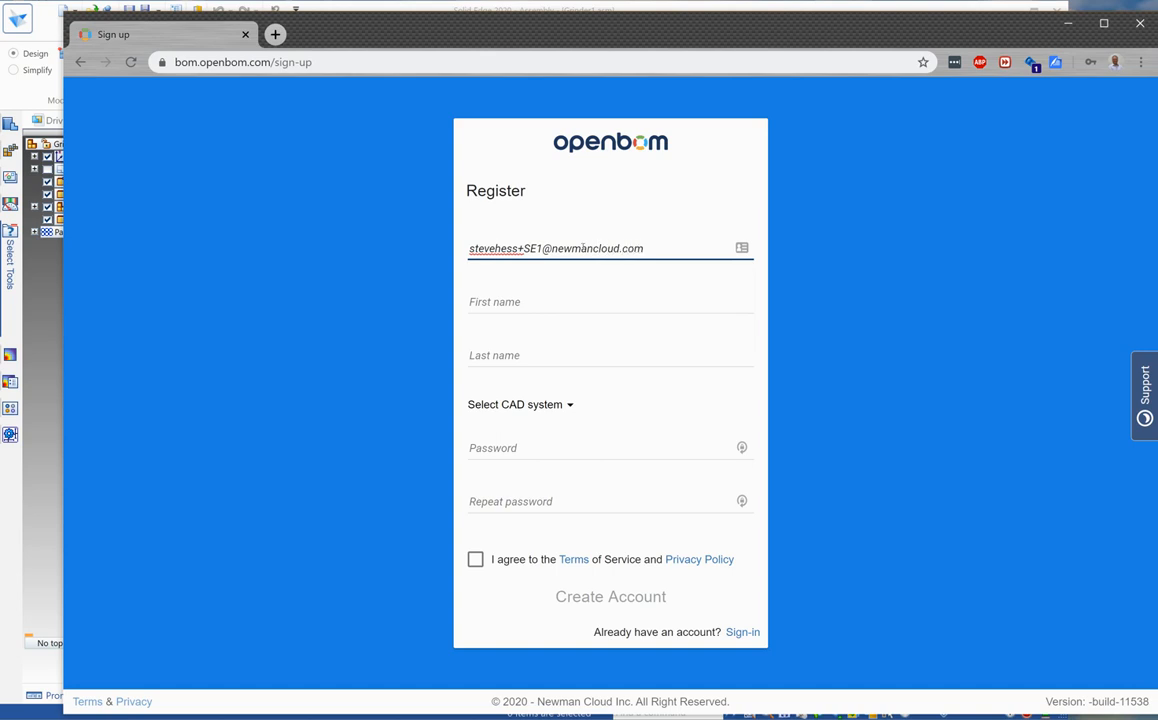
left_click(610, 301)
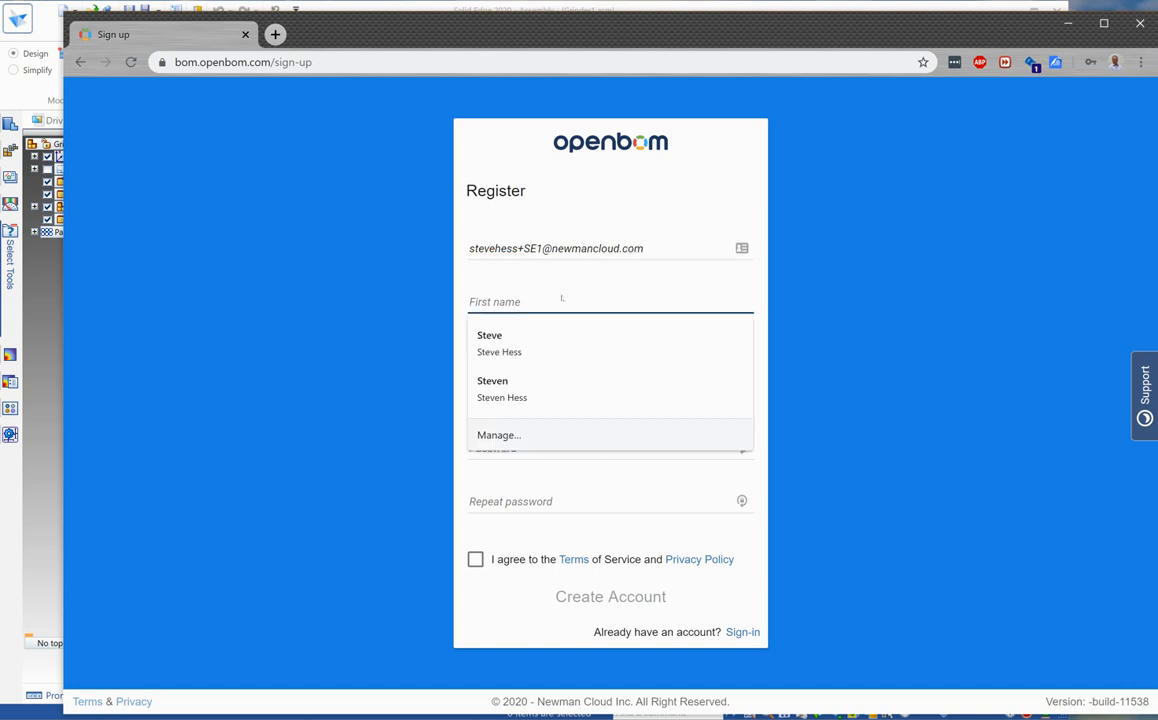
type("HE")
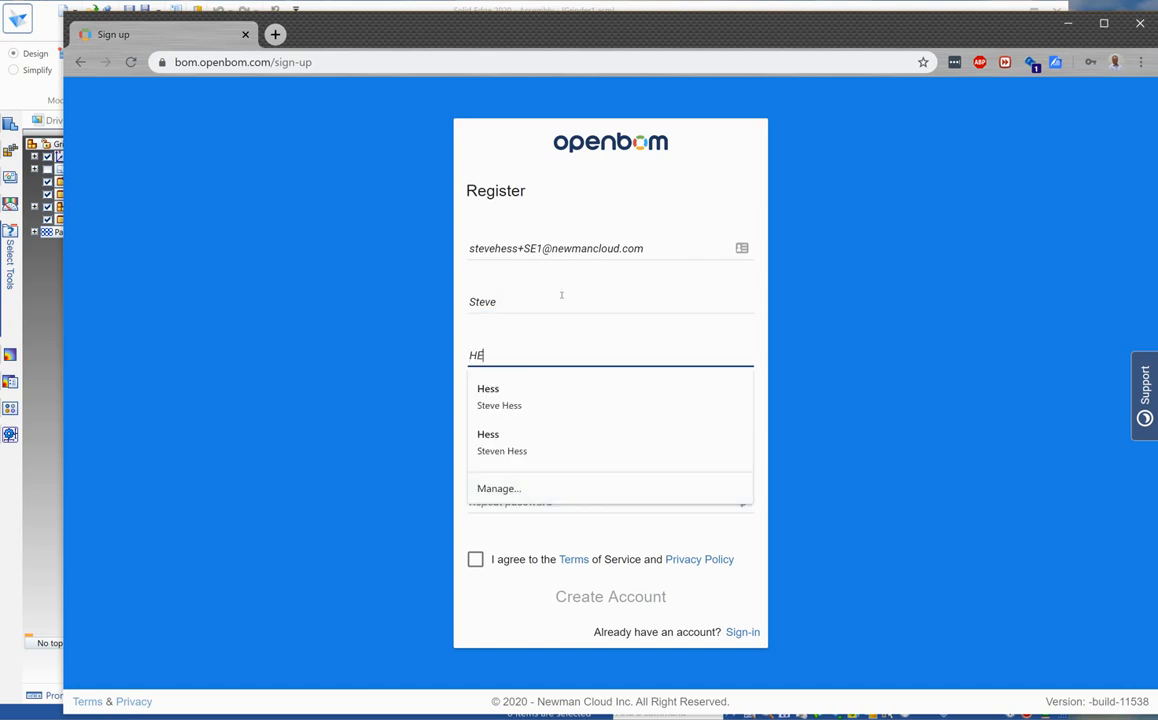
type("ss")
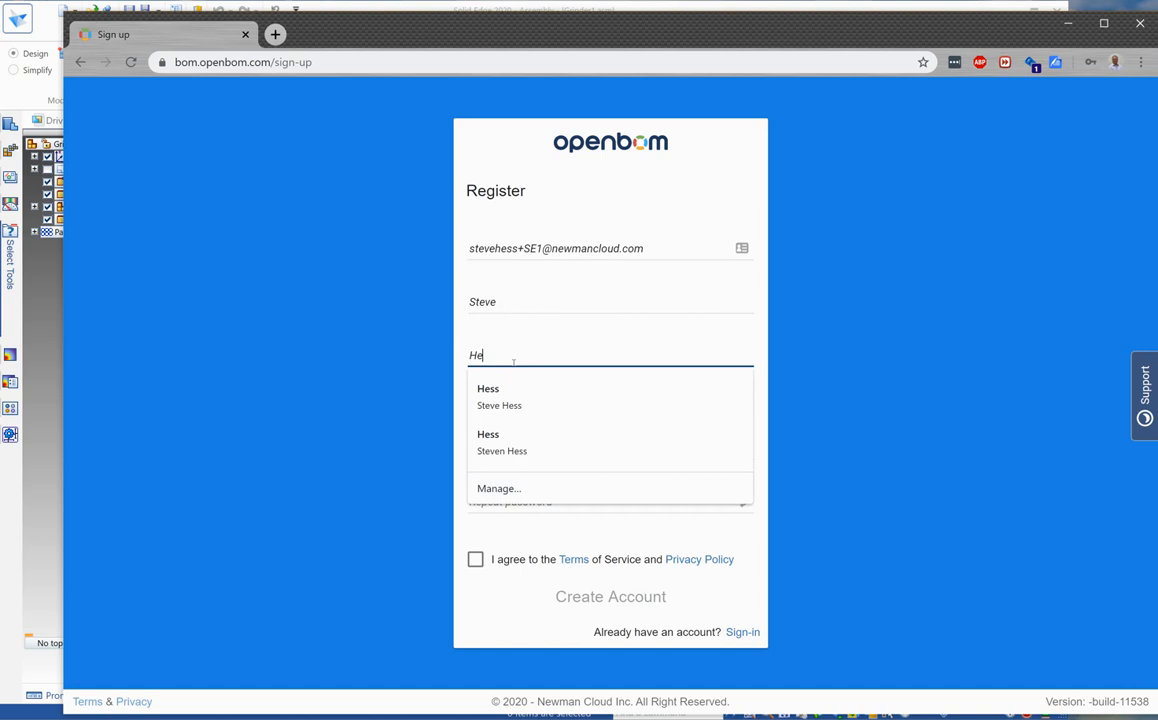
Step: Choose Solid Edge as CAD system, set password, accept terms, and create the account
left_click(488, 388)
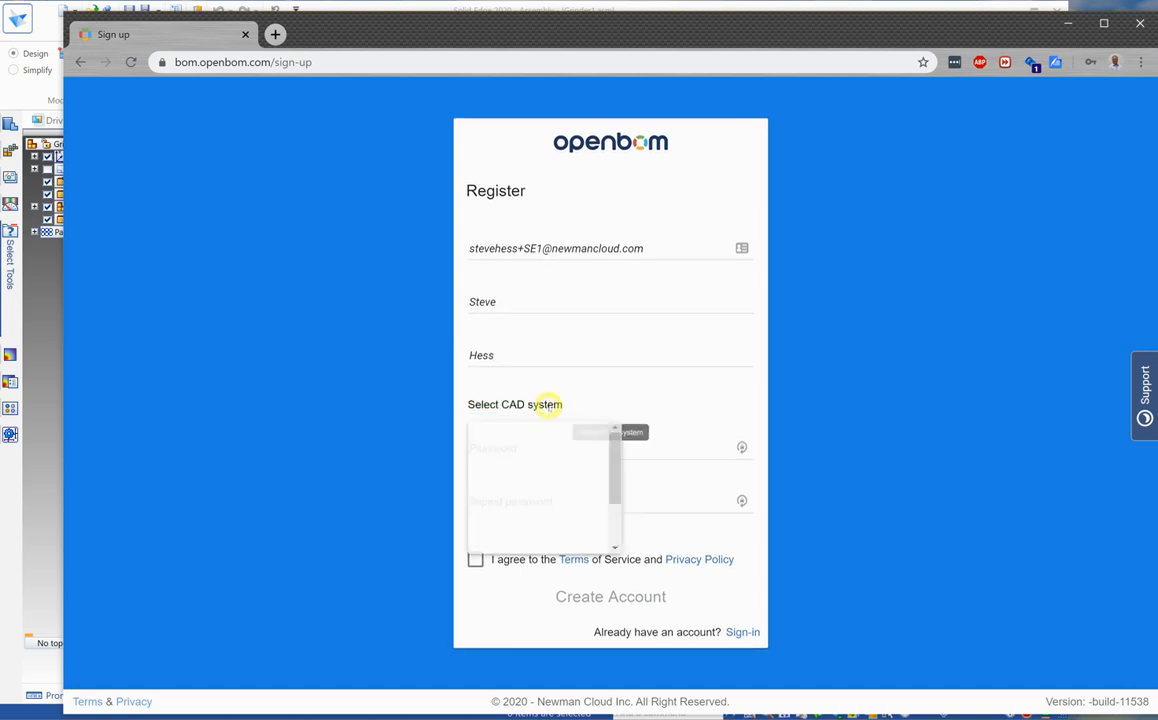
left_click(515, 404)
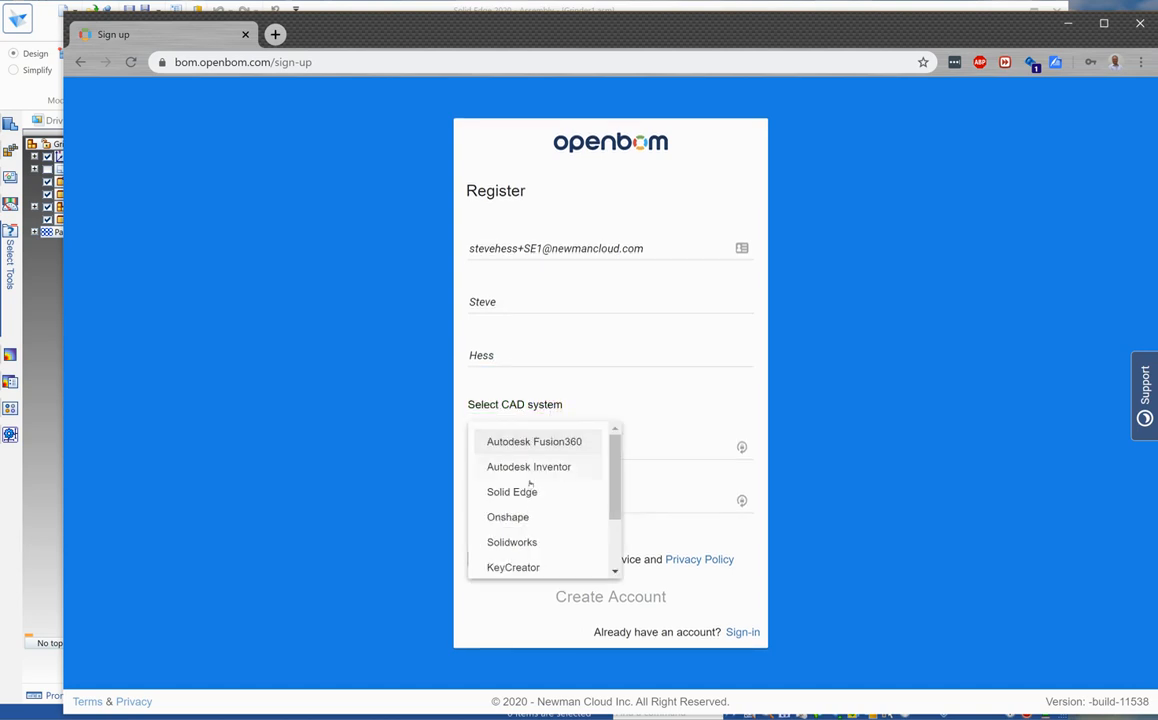
left_click(511, 491)
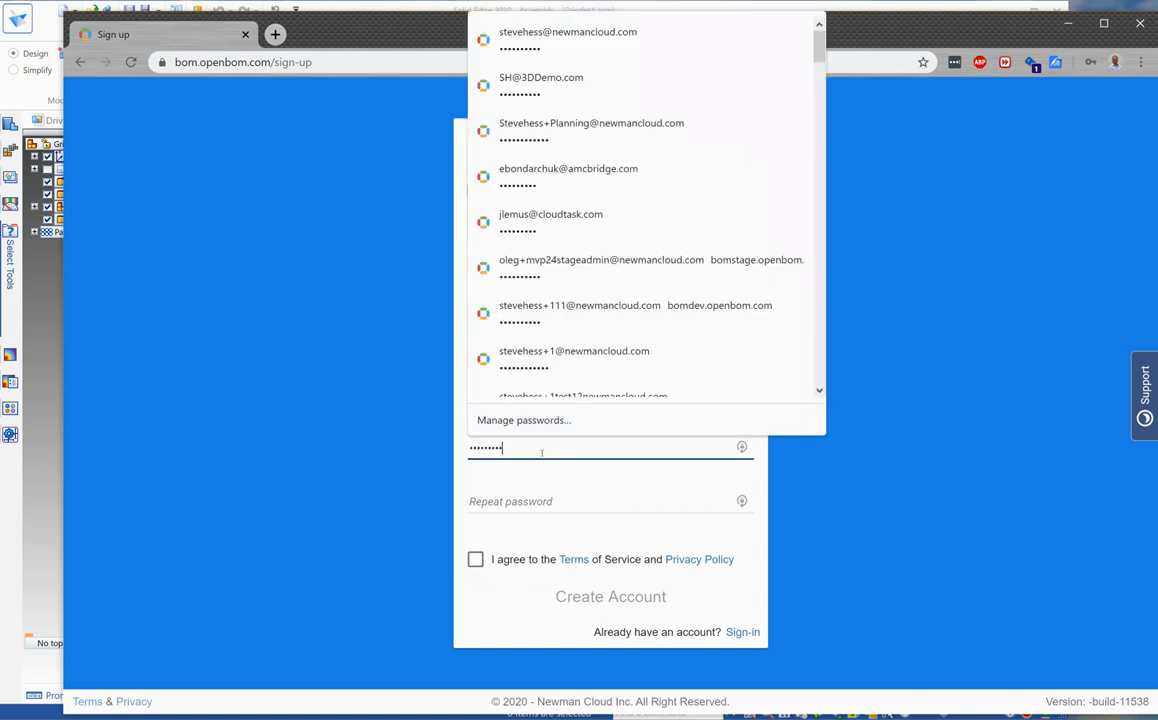
left_click(610, 501)
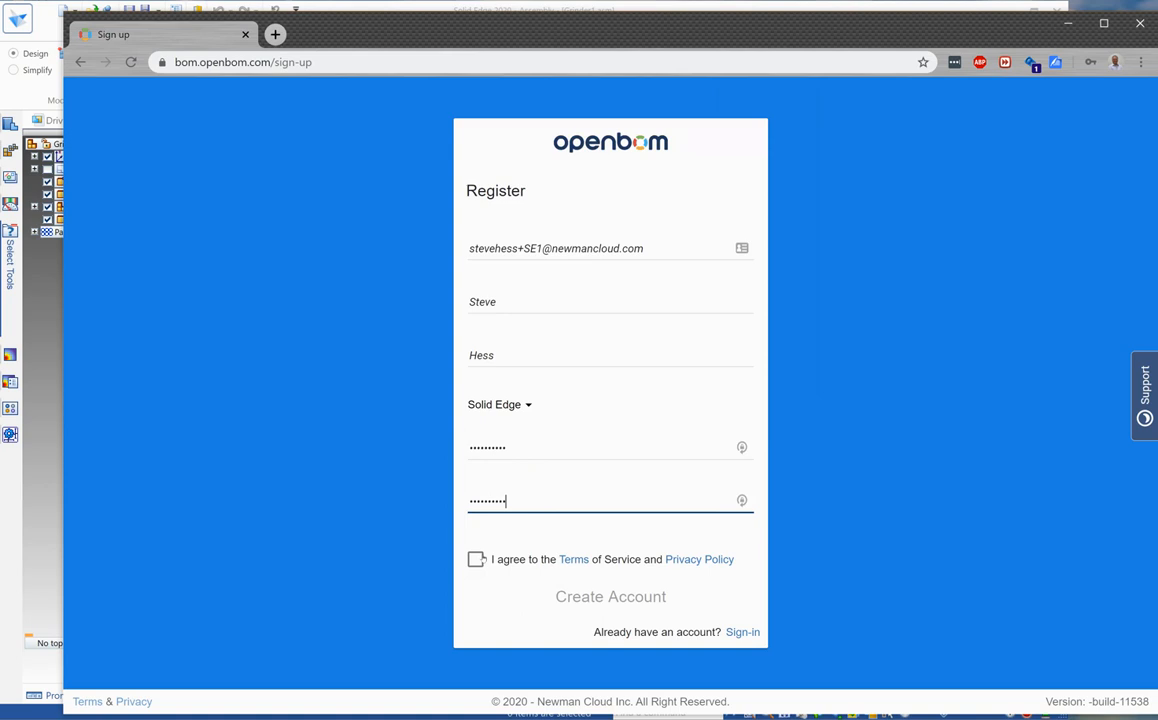
left_click(476, 559)
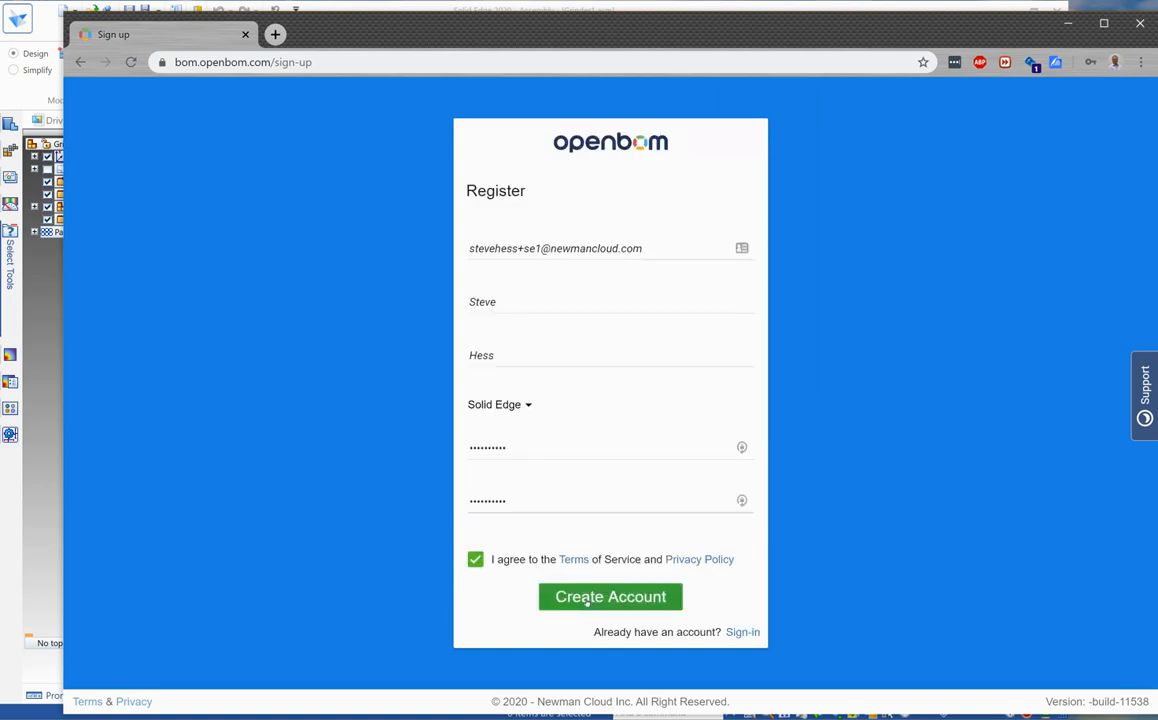
left_click(610, 596)
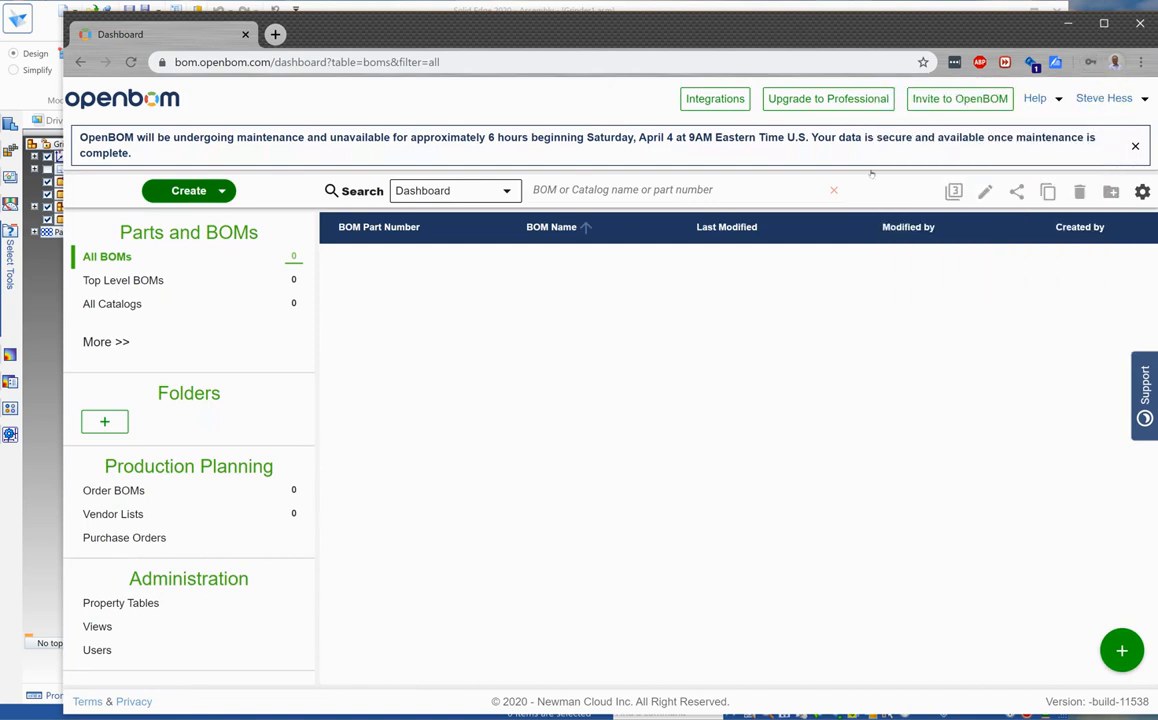
Step: Close the maintenance banner, sort by Last Modified, and show the Integrations list
left_click(1135, 146)
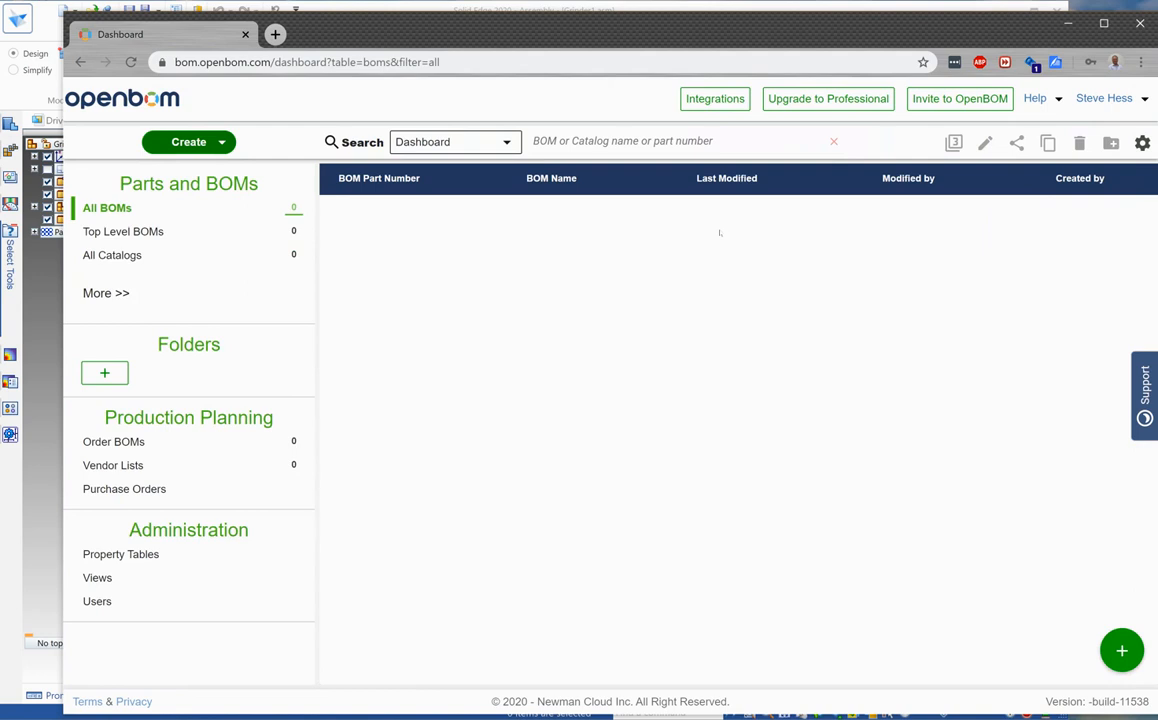
left_click(727, 178)
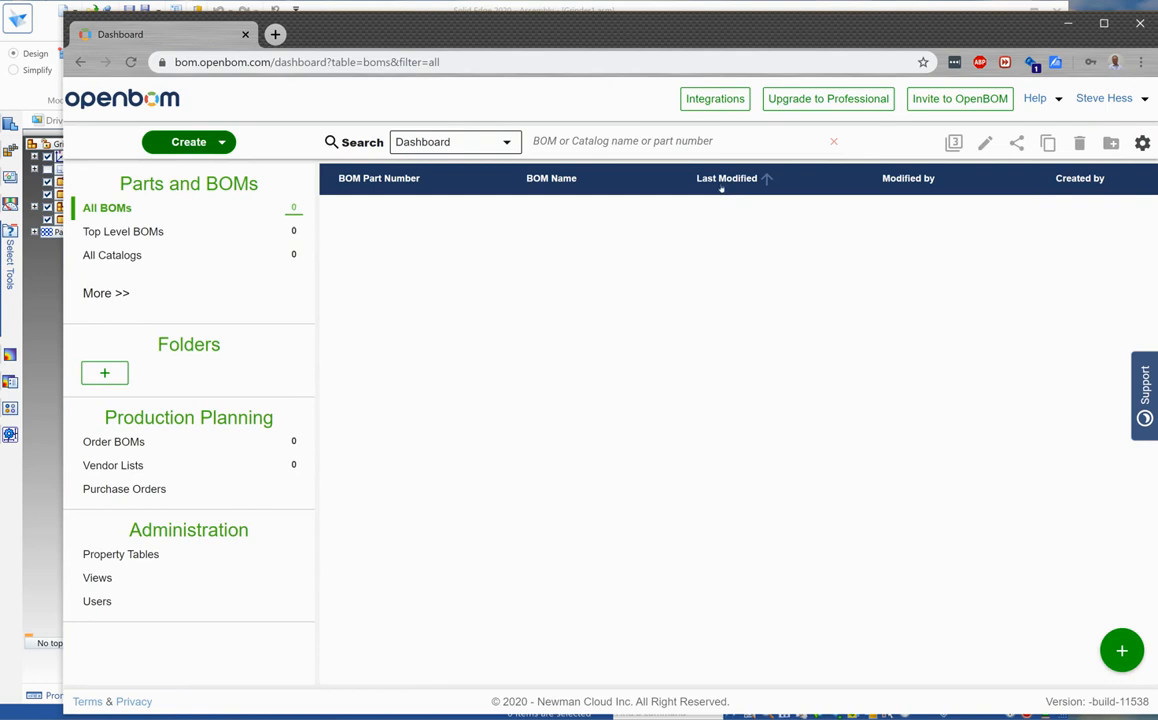
mouse_move(714, 98)
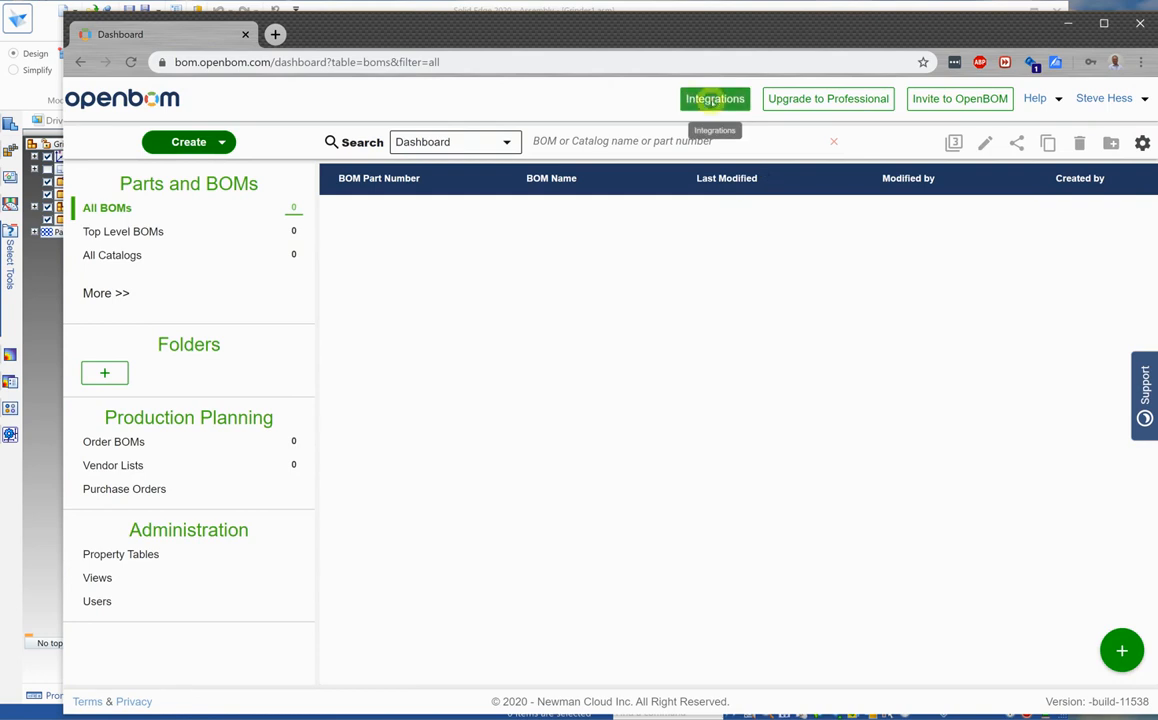
left_click(714, 98)
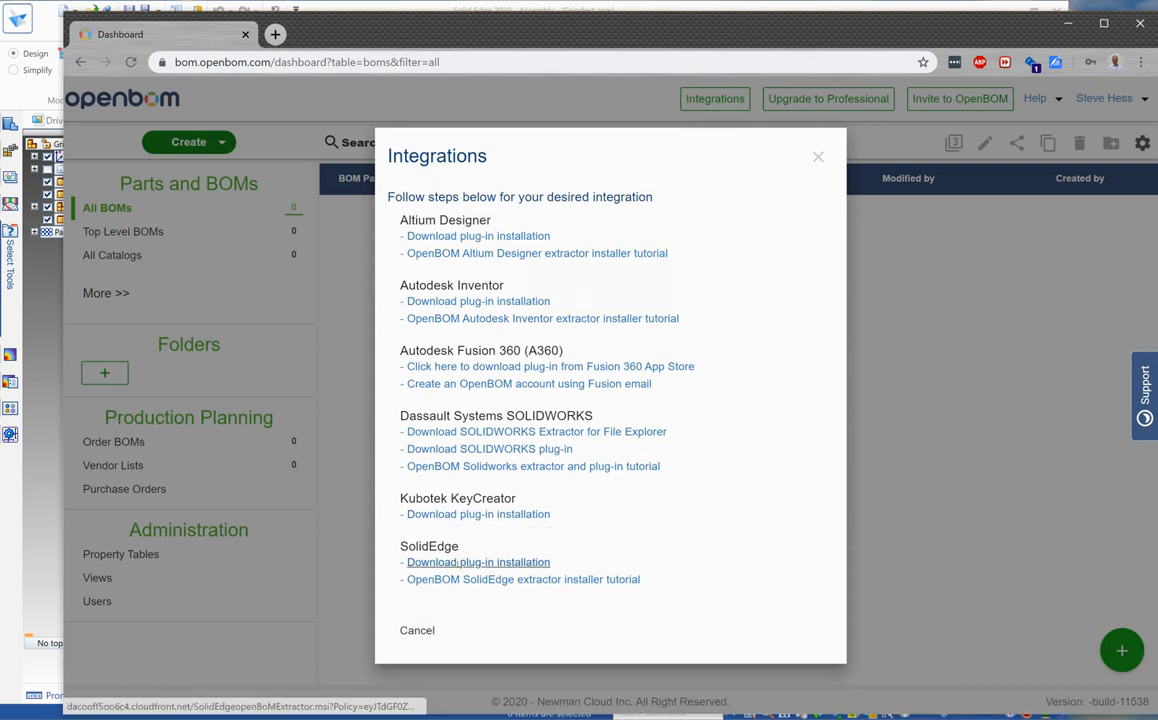
Step: Save the Solid Edge plug-in installer to Downloads and cancel the Integrations dialog
left_click(478, 561)
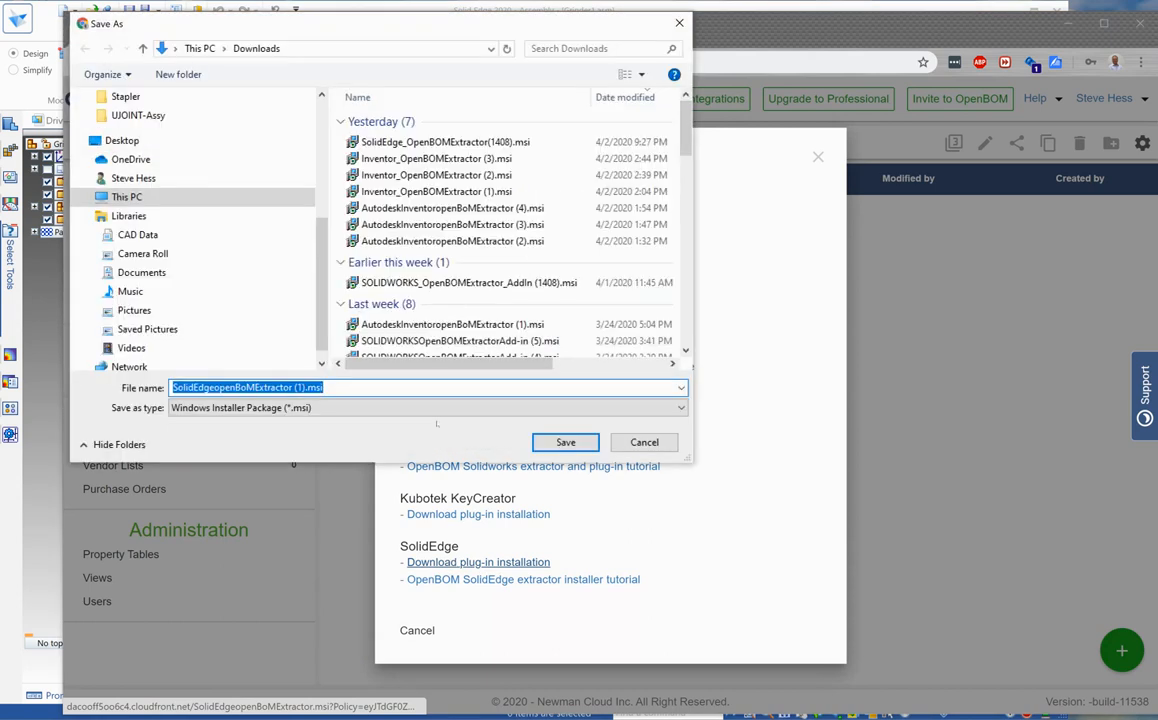
mouse_move(565, 442)
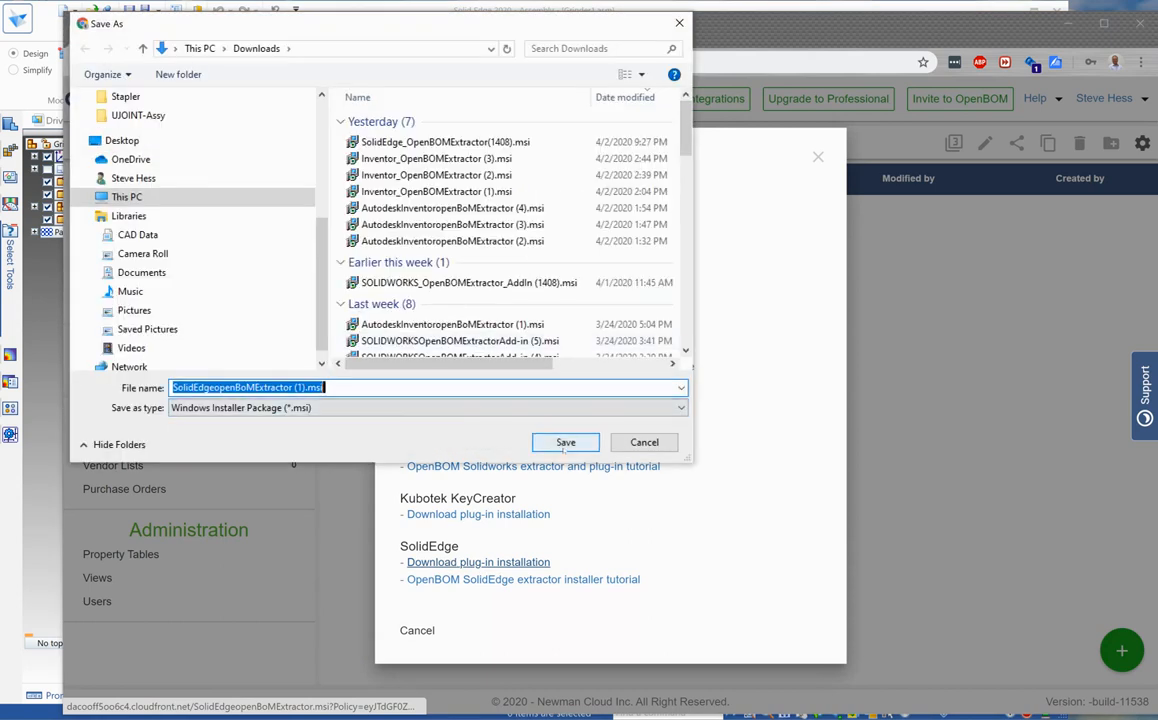
left_click(565, 442)
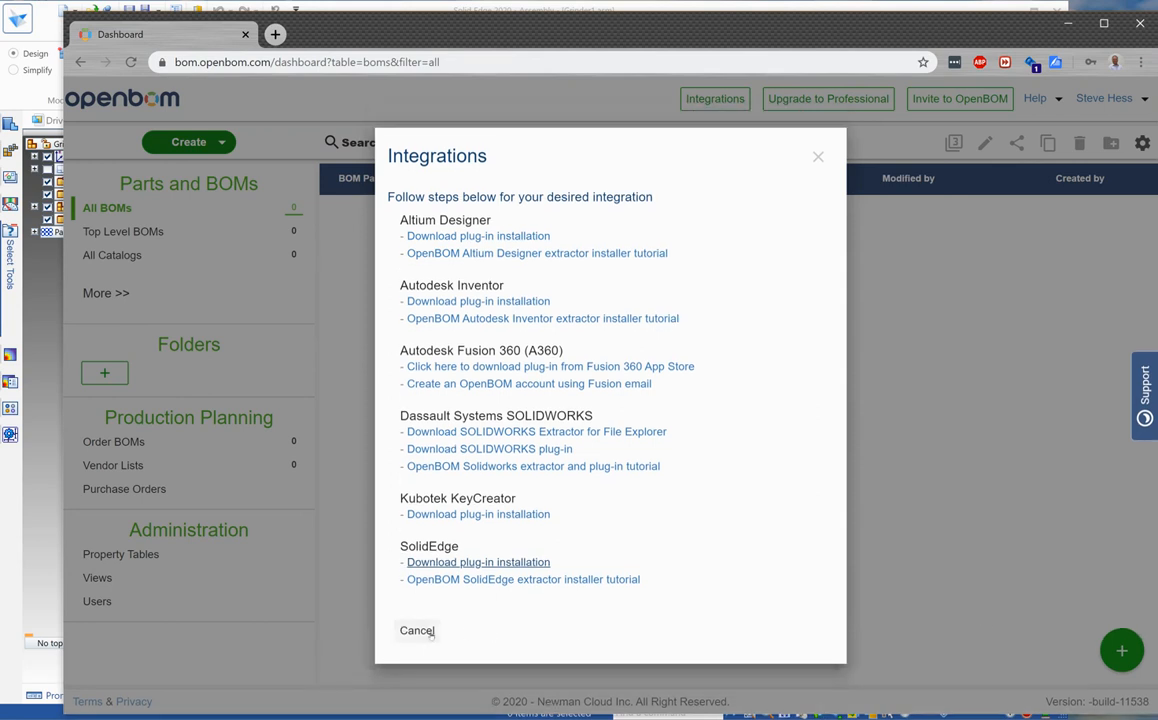
left_click(416, 630)
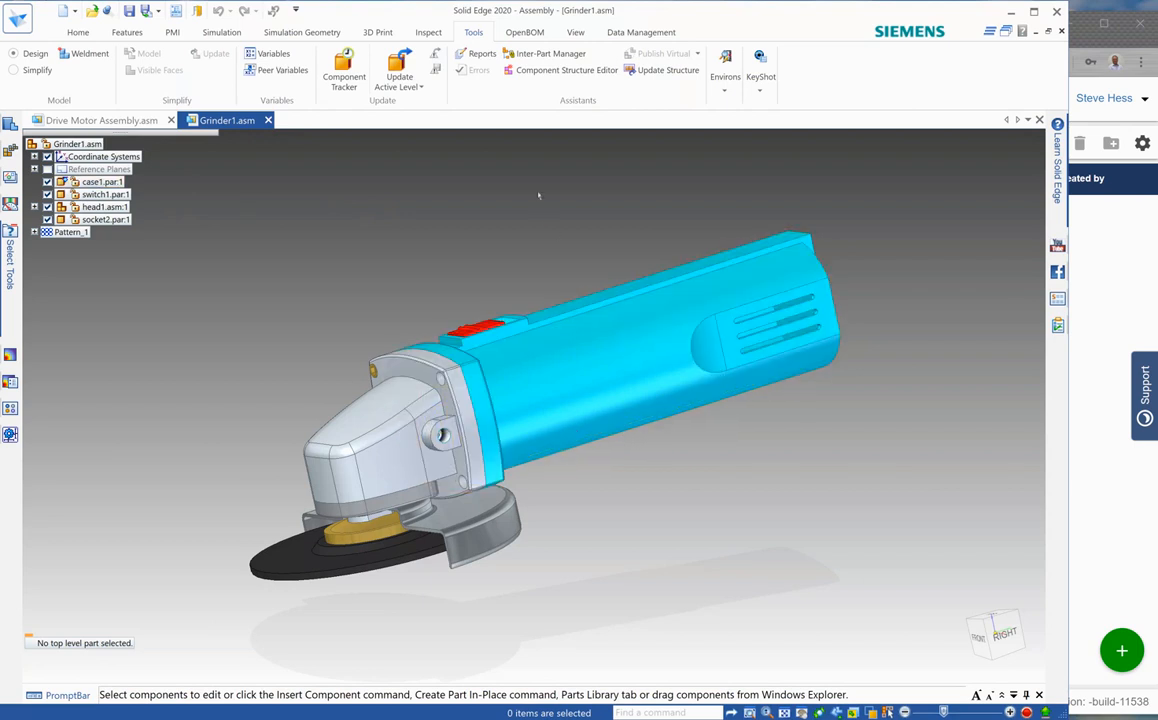
Step: Open OpenBOM Configuration from Settings on the OpenBOM ribbon tab
left_click(524, 32)
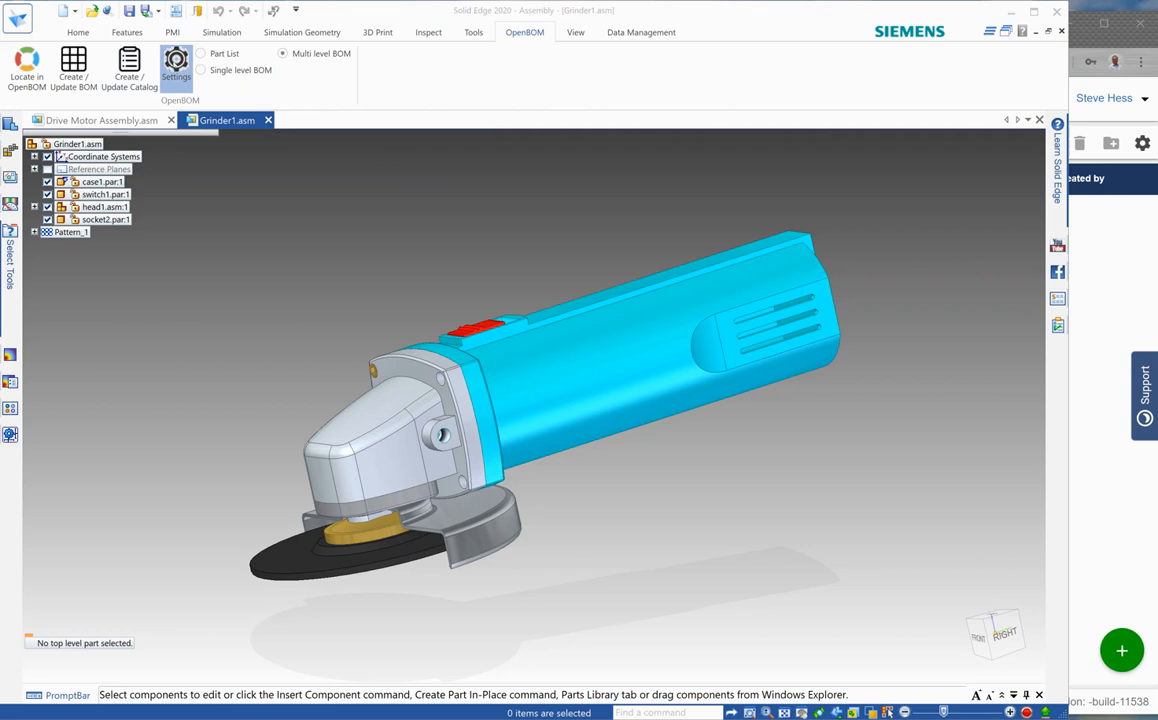
left_click(175, 65)
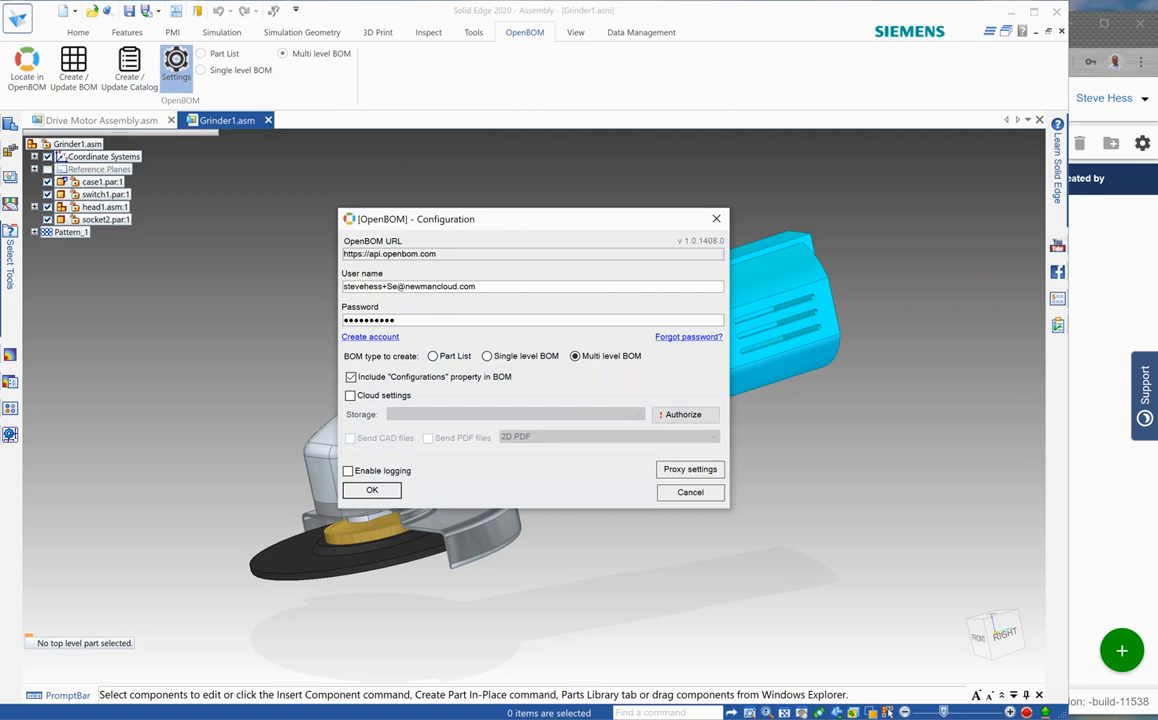
Step: Change the OpenBOM user name, triggering a license validation error
left_click(433, 286)
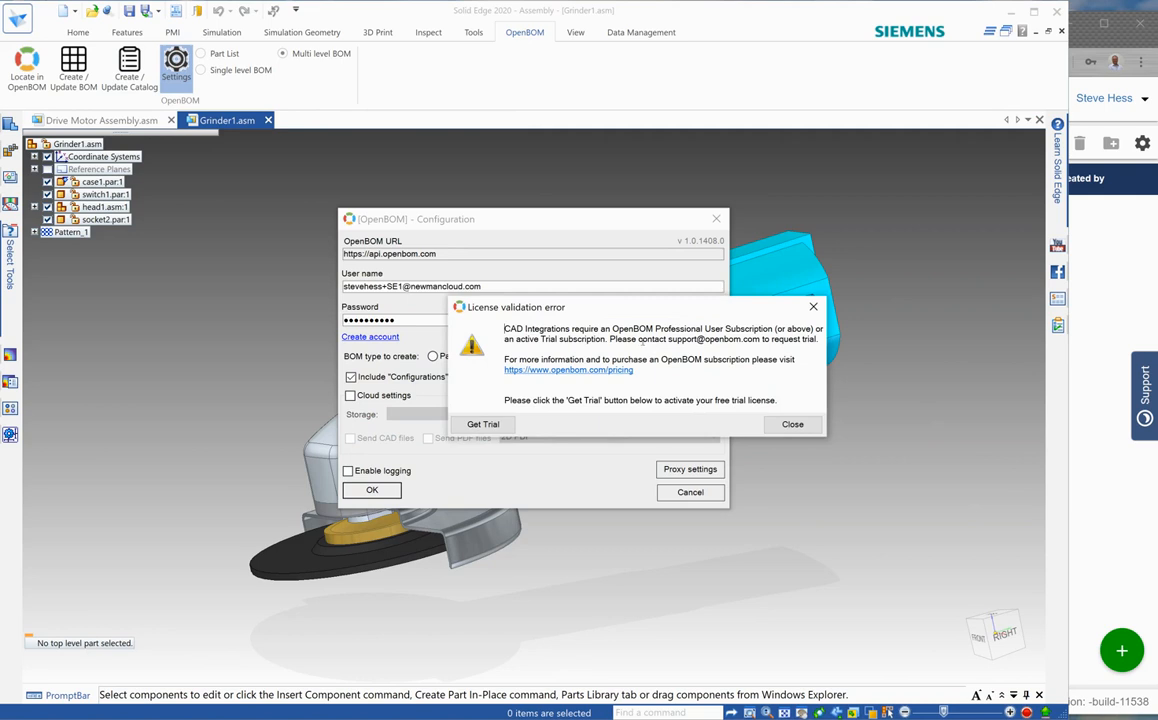
mouse_move(483, 424)
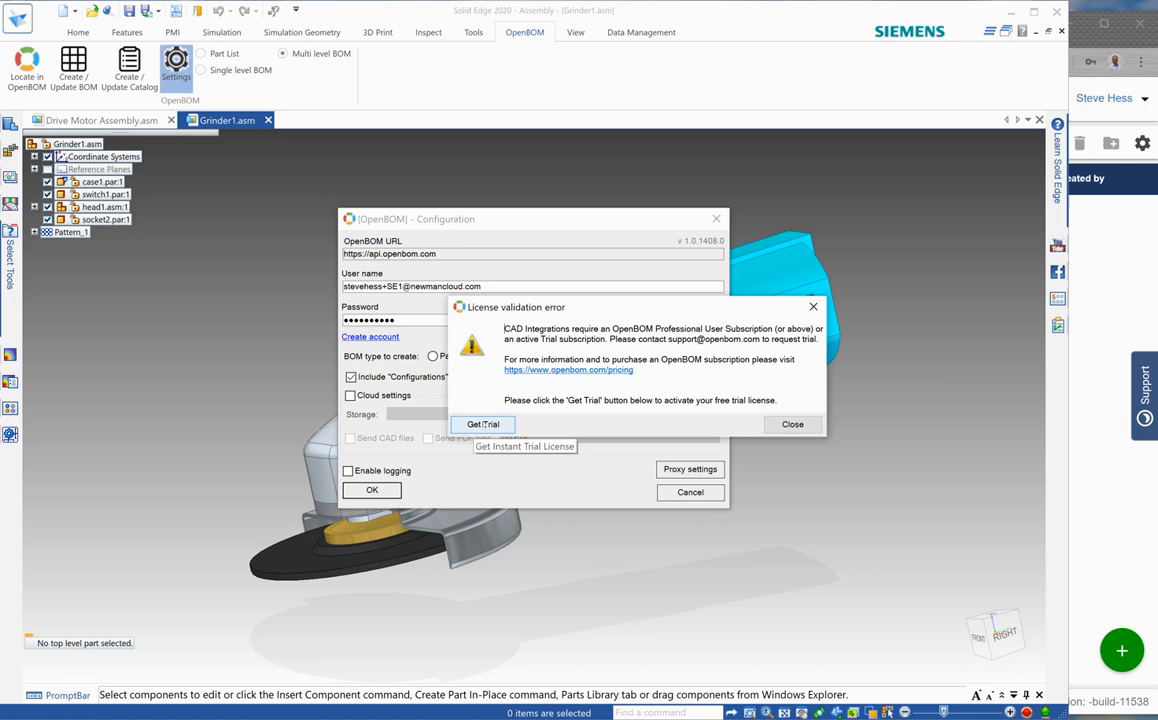
mouse_move(635, 355)
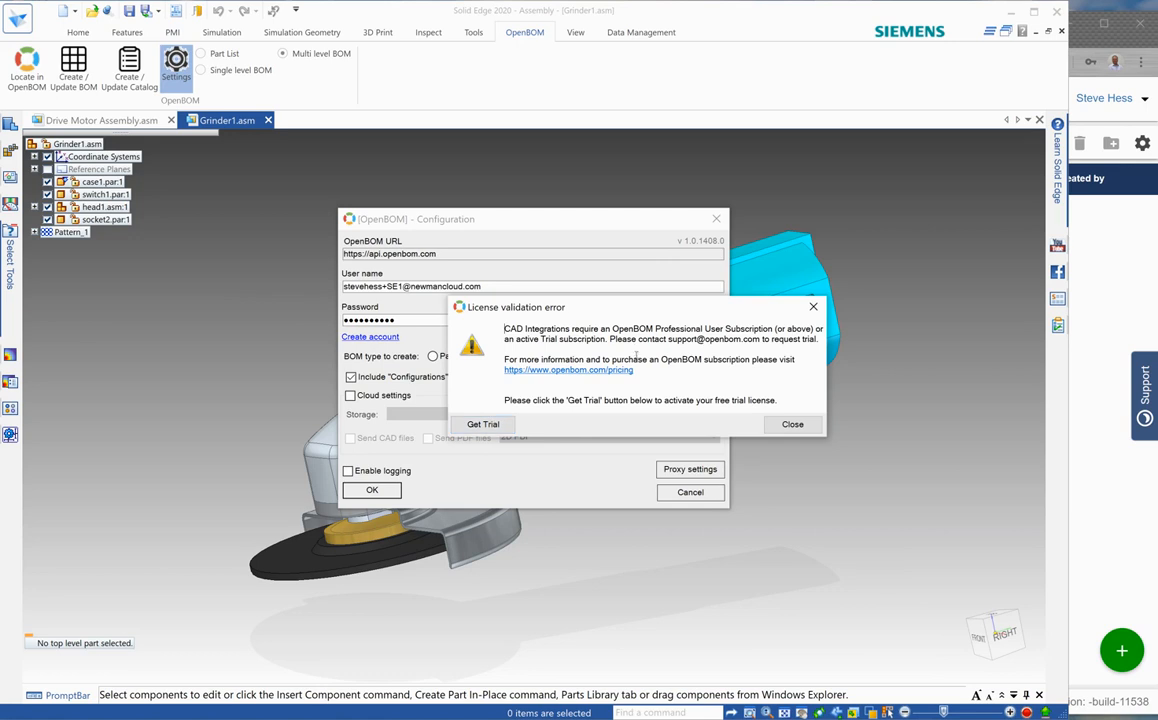
mouse_move(562, 374)
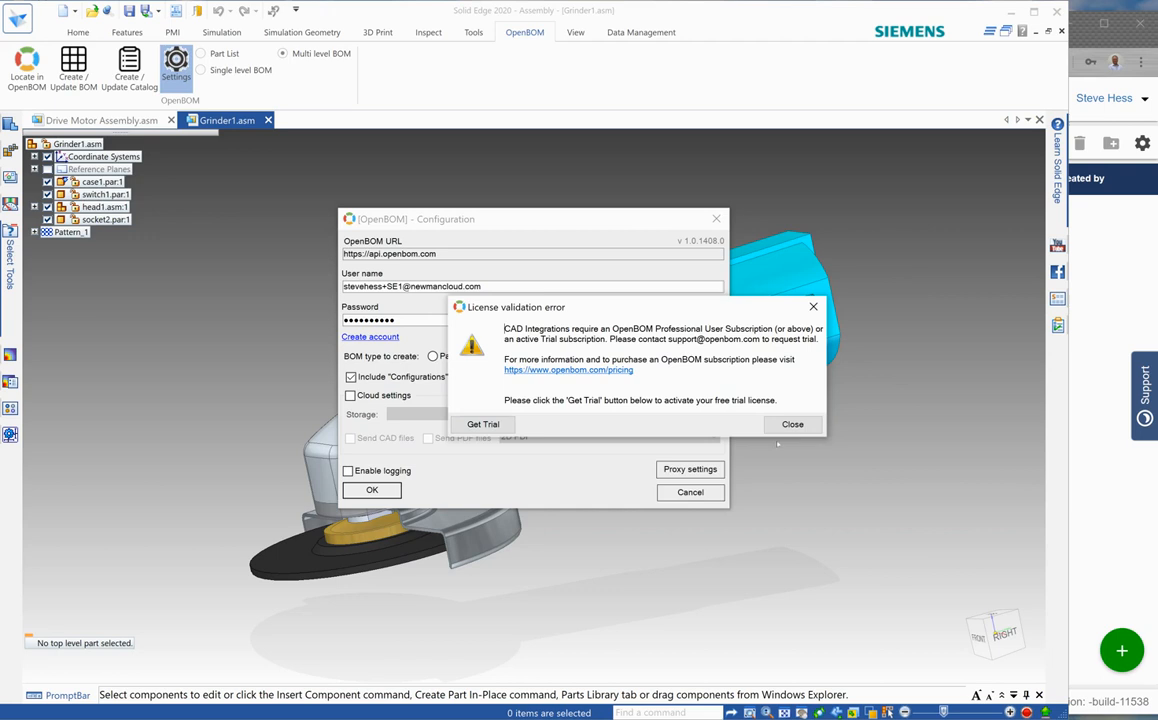
Step: Close the License validation error dialog
left_click(792, 424)
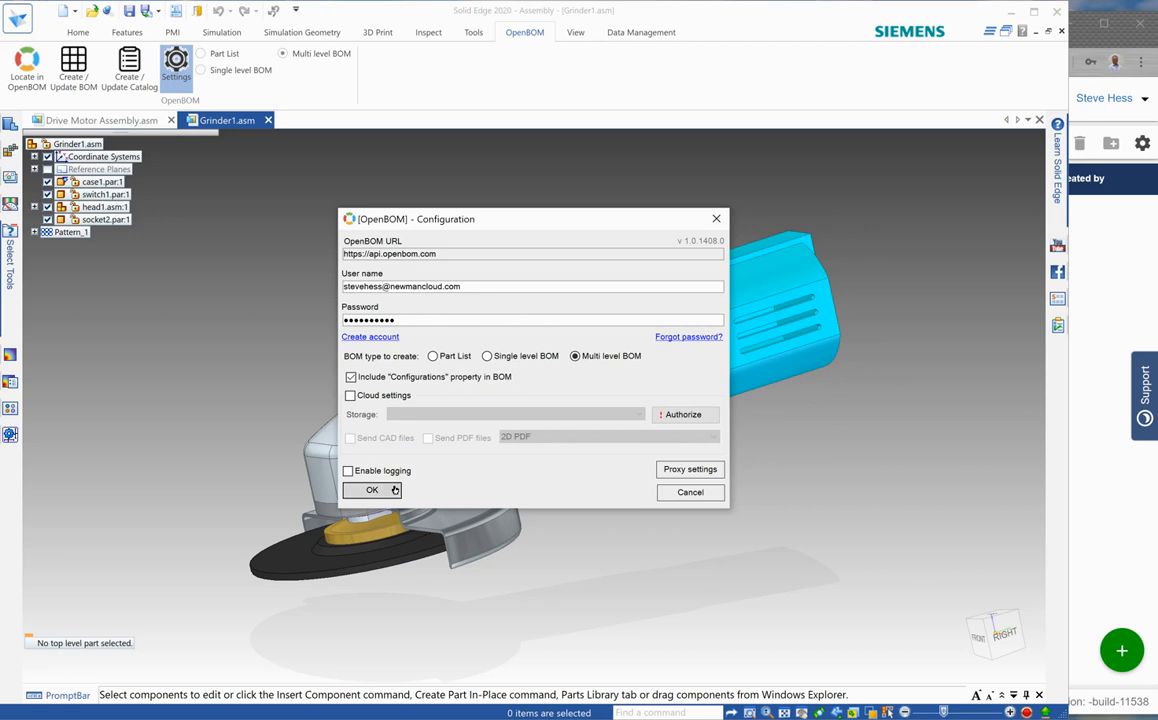
Step: Confirm the OpenBOM Configuration with OK and switch to the Tools ribbon tab
left_click(372, 490)
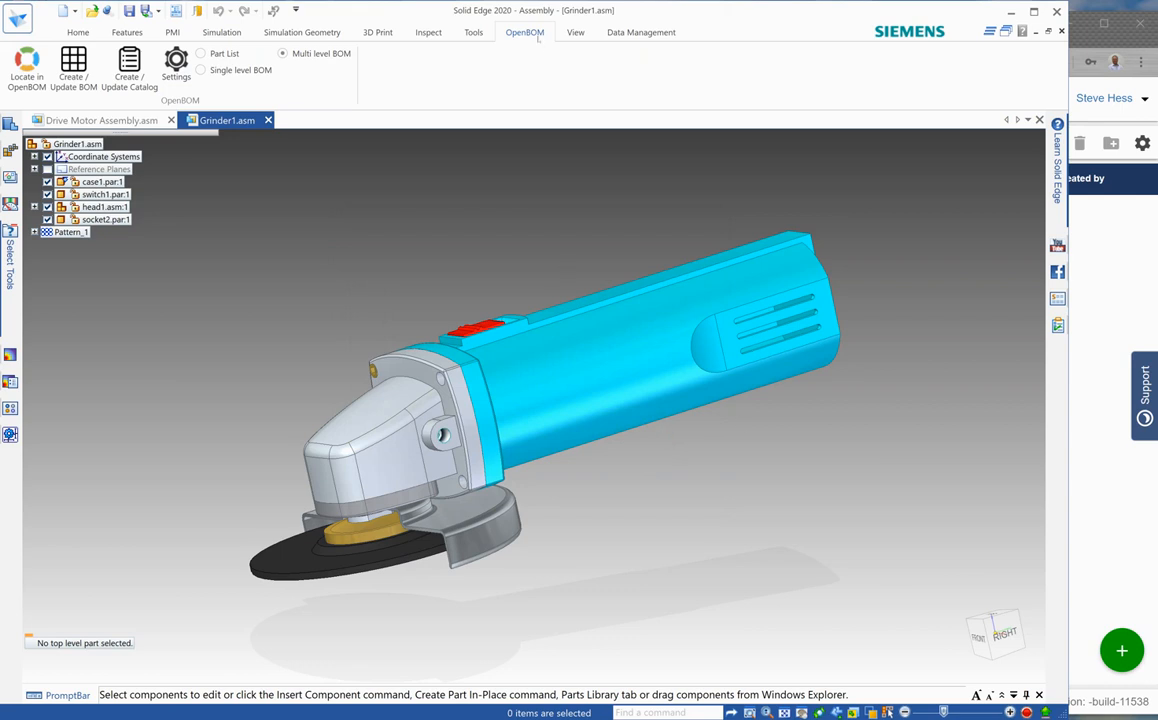
mouse_move(545, 178)
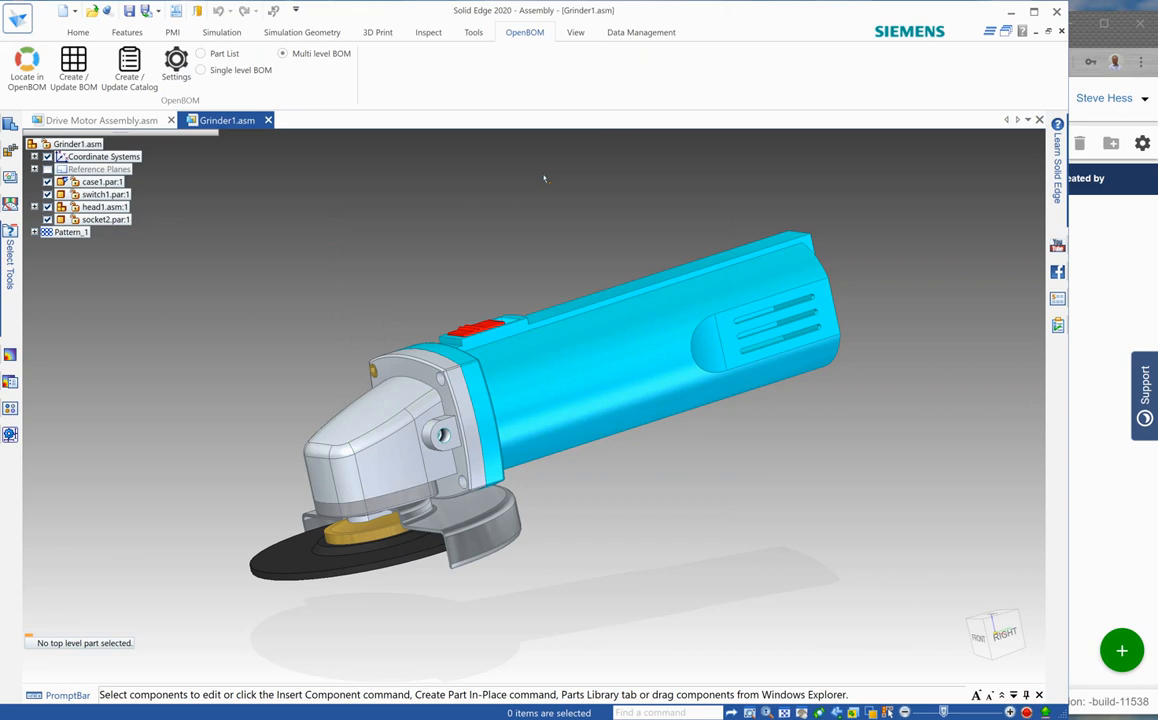
left_click(473, 32)
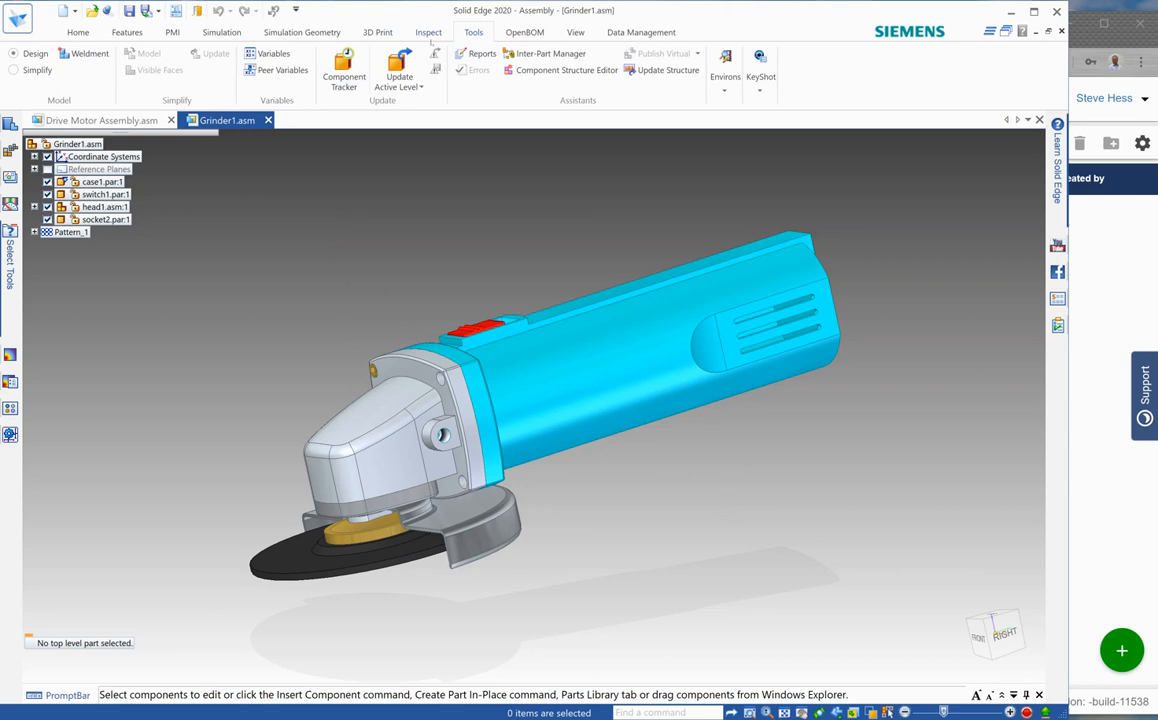
Step: Open the Reports dialog from the Tools tab
left_click(481, 53)
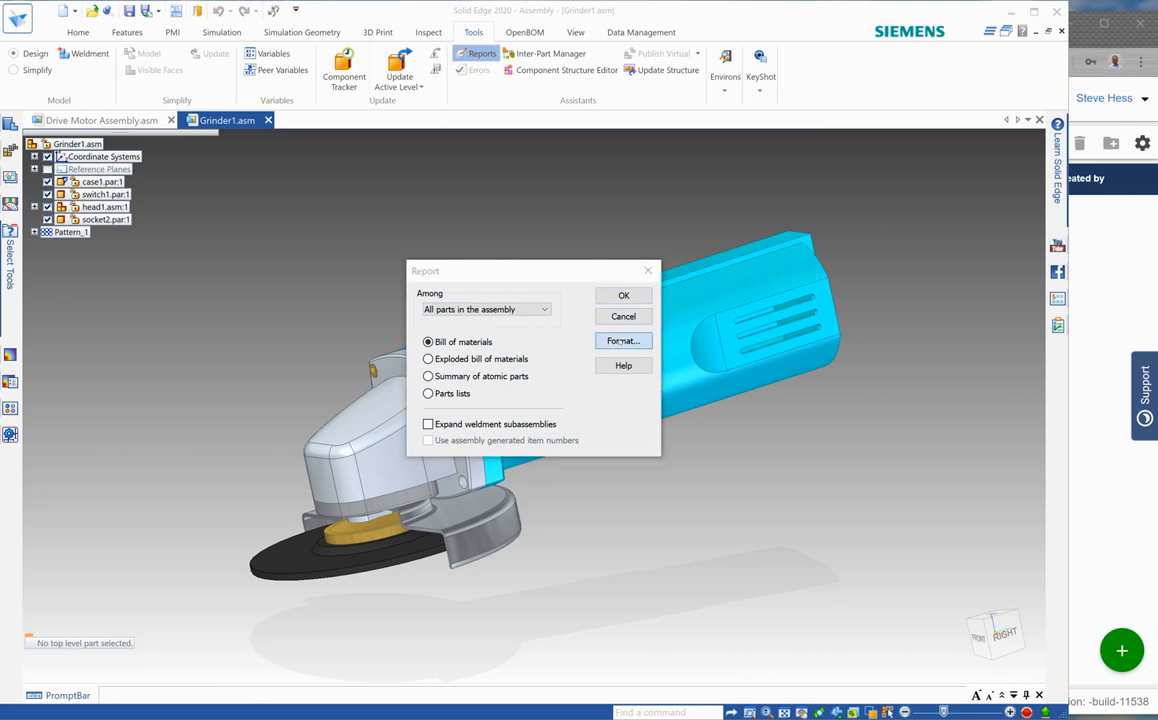
Step: Open Bill of Materials Format from the Report dialog's Format button
left_click(623, 341)
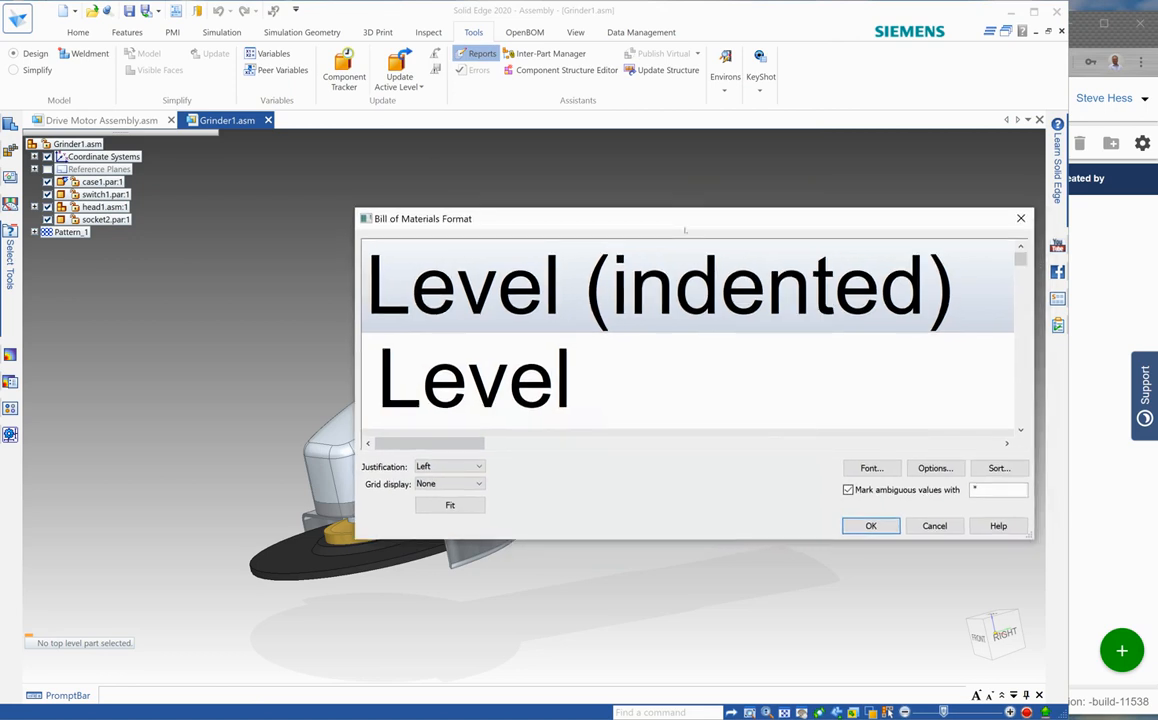
left_click(657, 285)
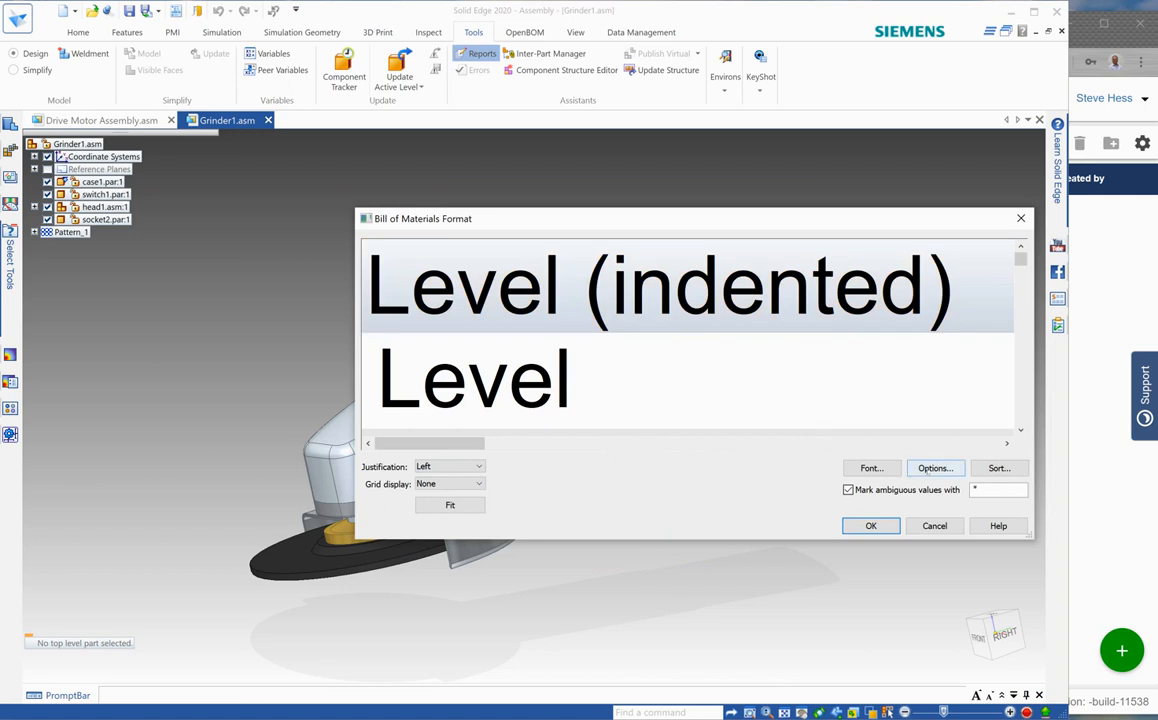
Step: Add Template and Created as bill of materials column headings
left_click(934, 468)
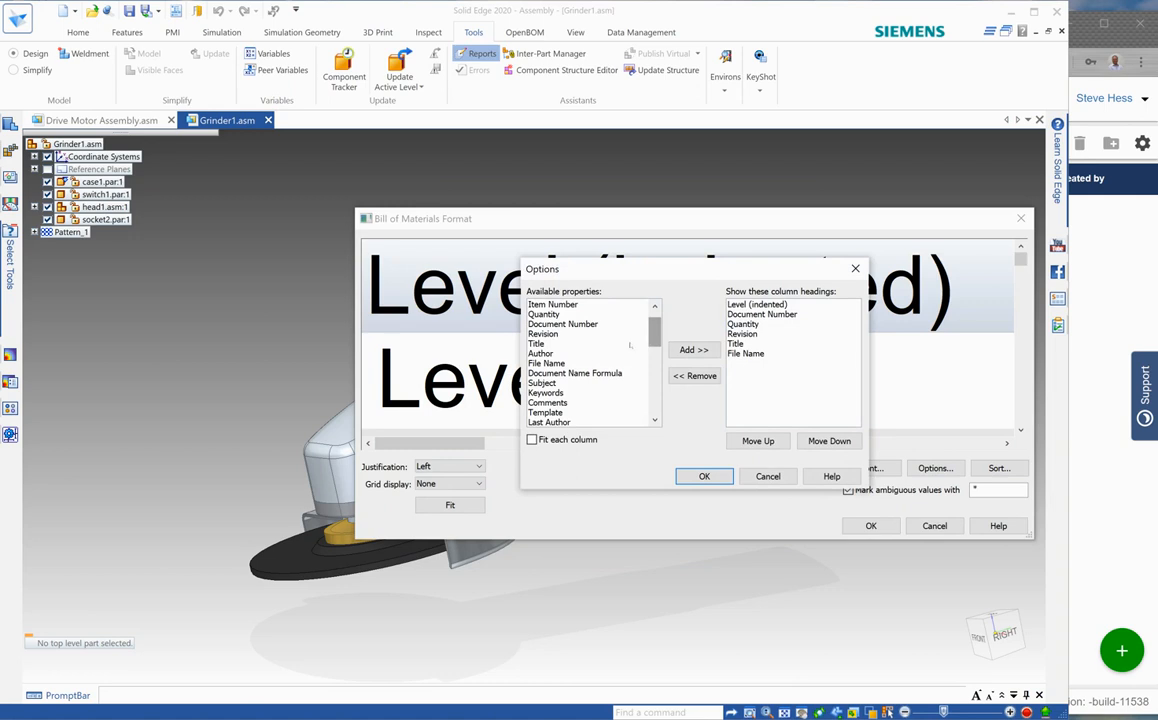
left_click(546, 412)
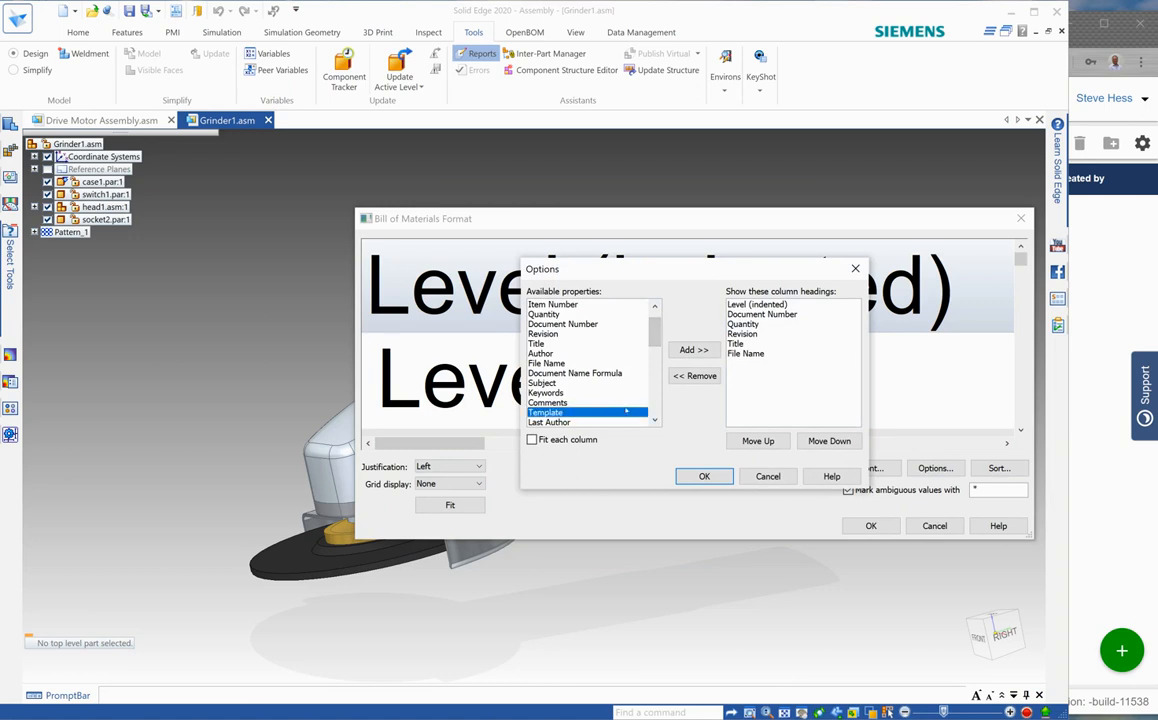
left_click(694, 349)
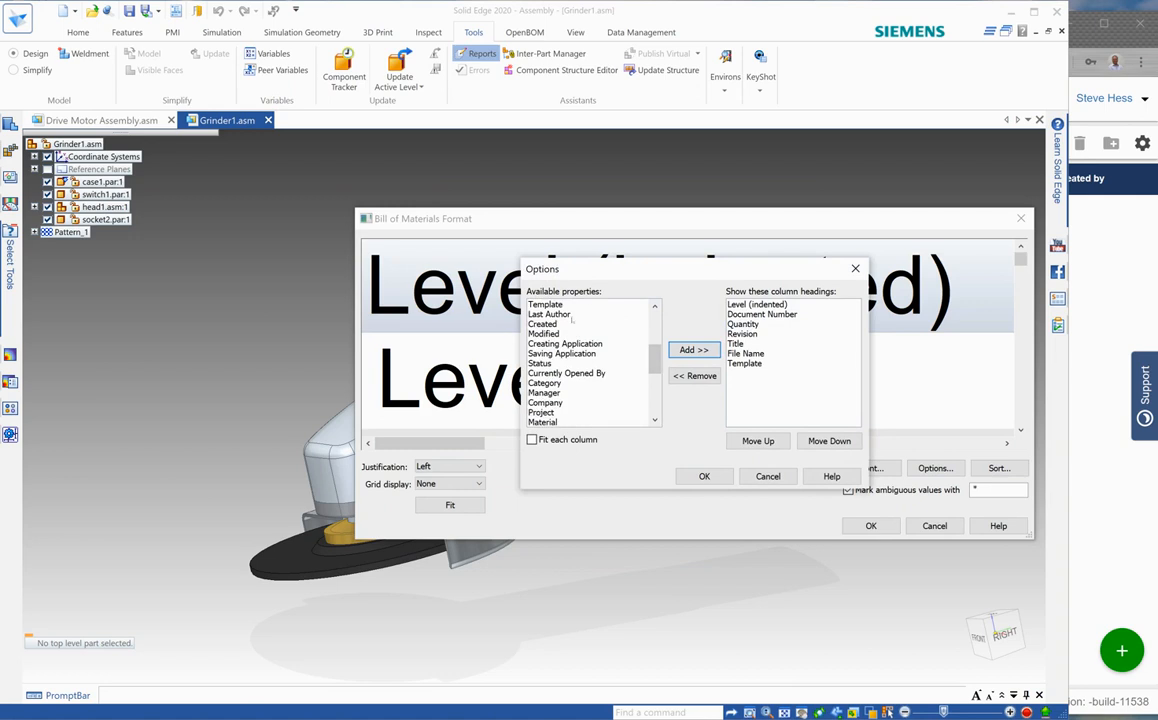
left_click(542, 323)
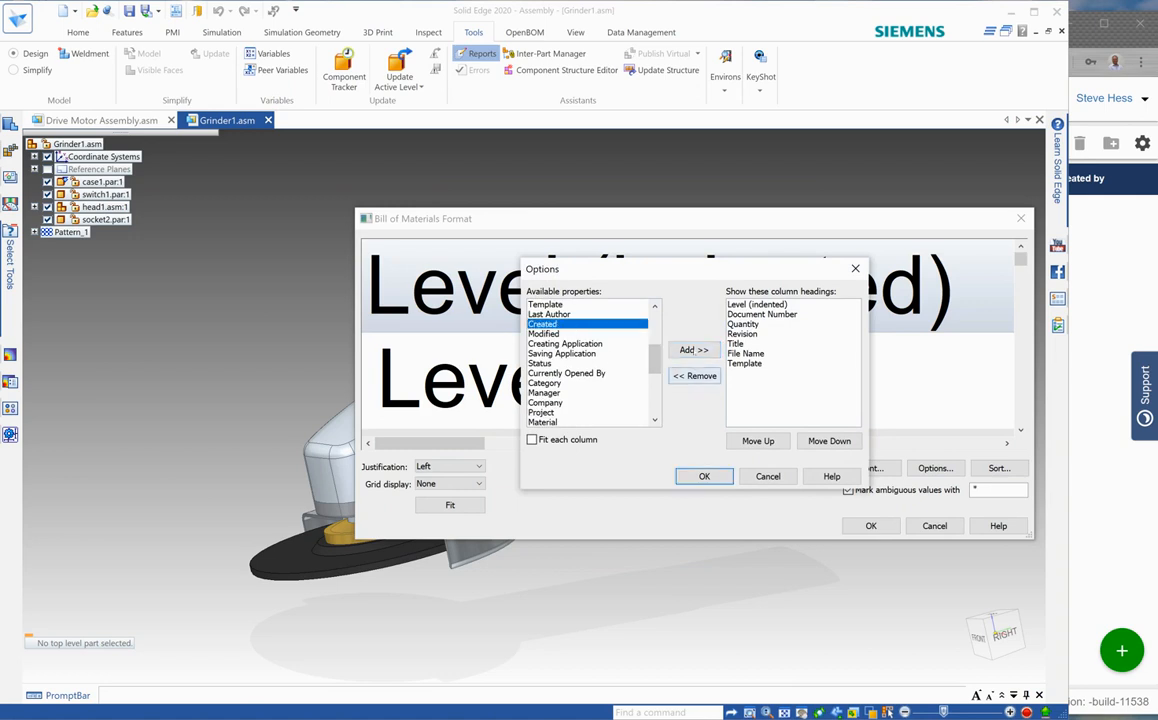
left_click(693, 349)
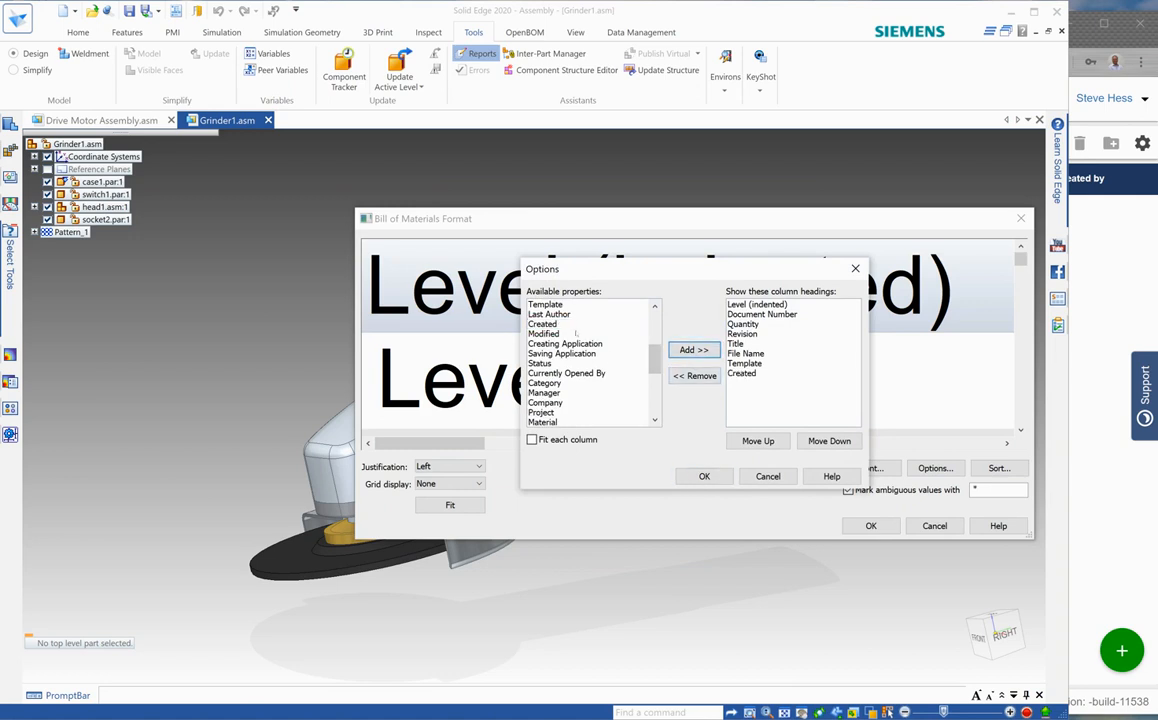
Step: Add Modified, Manager, Project and Density as further BOM report columns
left_click(693, 349)
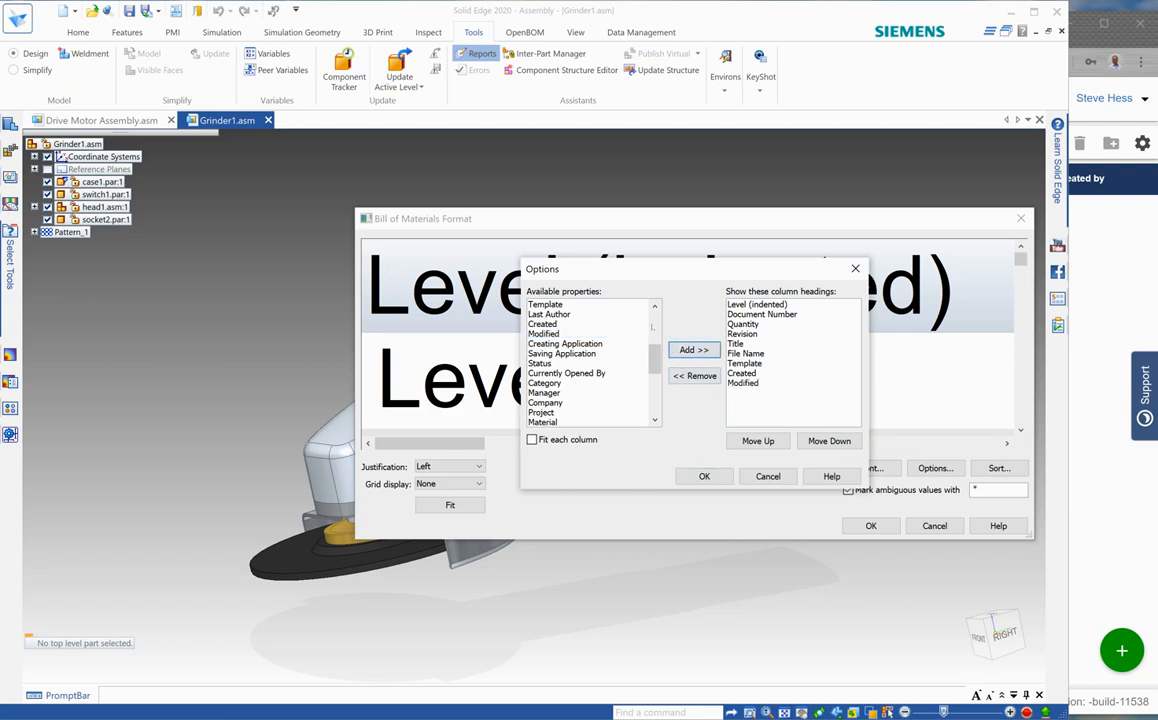
left_click(545, 392)
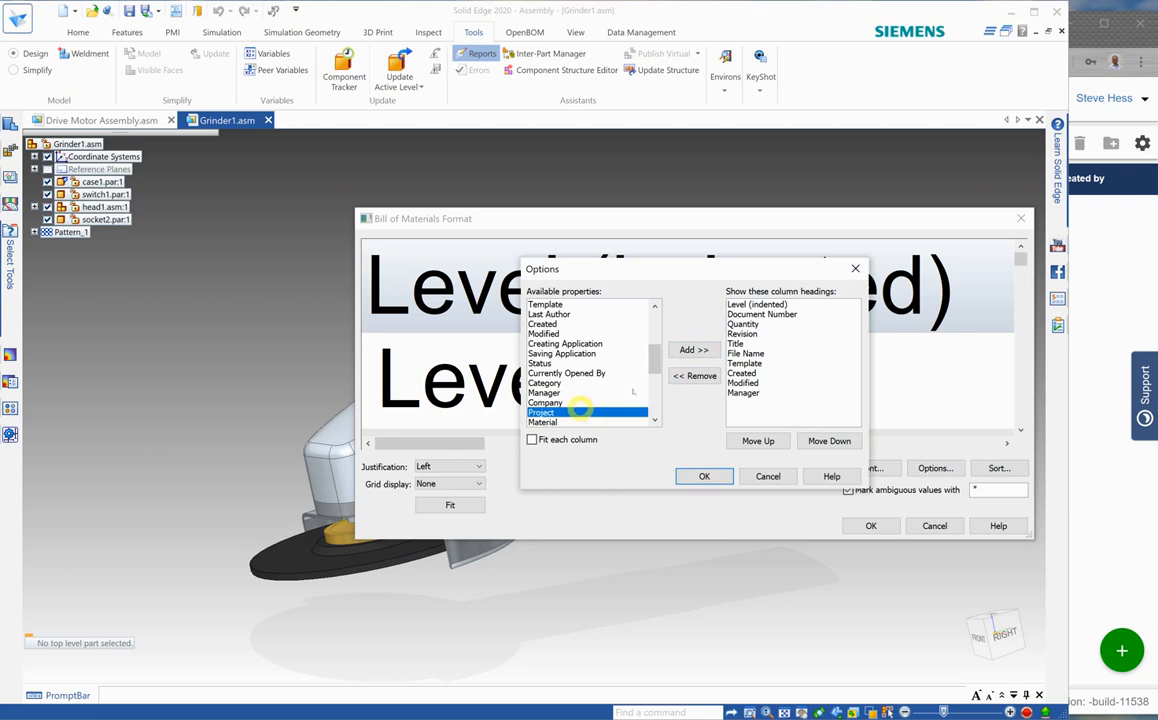
left_click(693, 350)
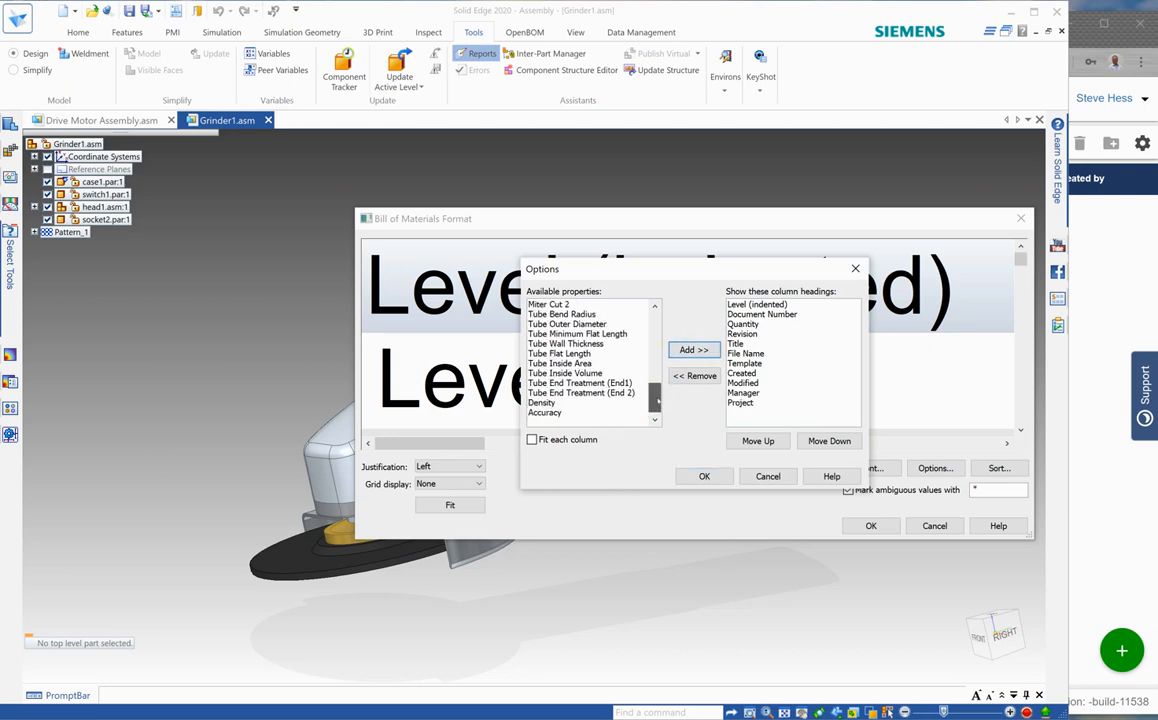
left_click(541, 402)
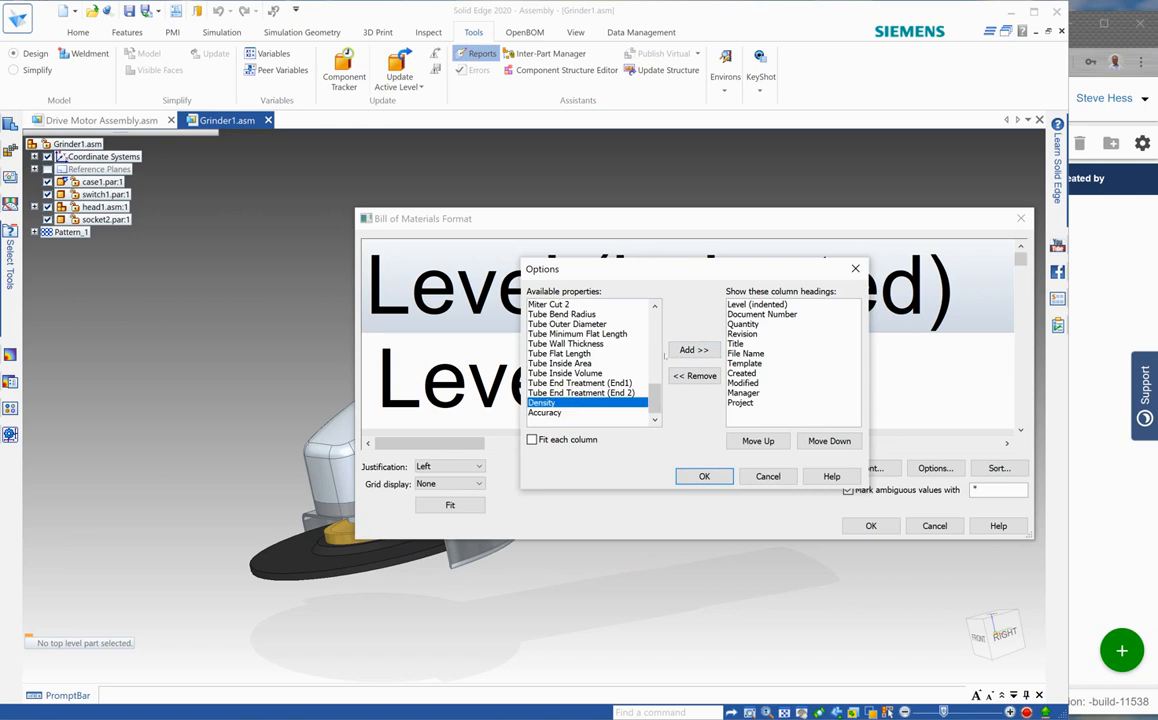
left_click(693, 349)
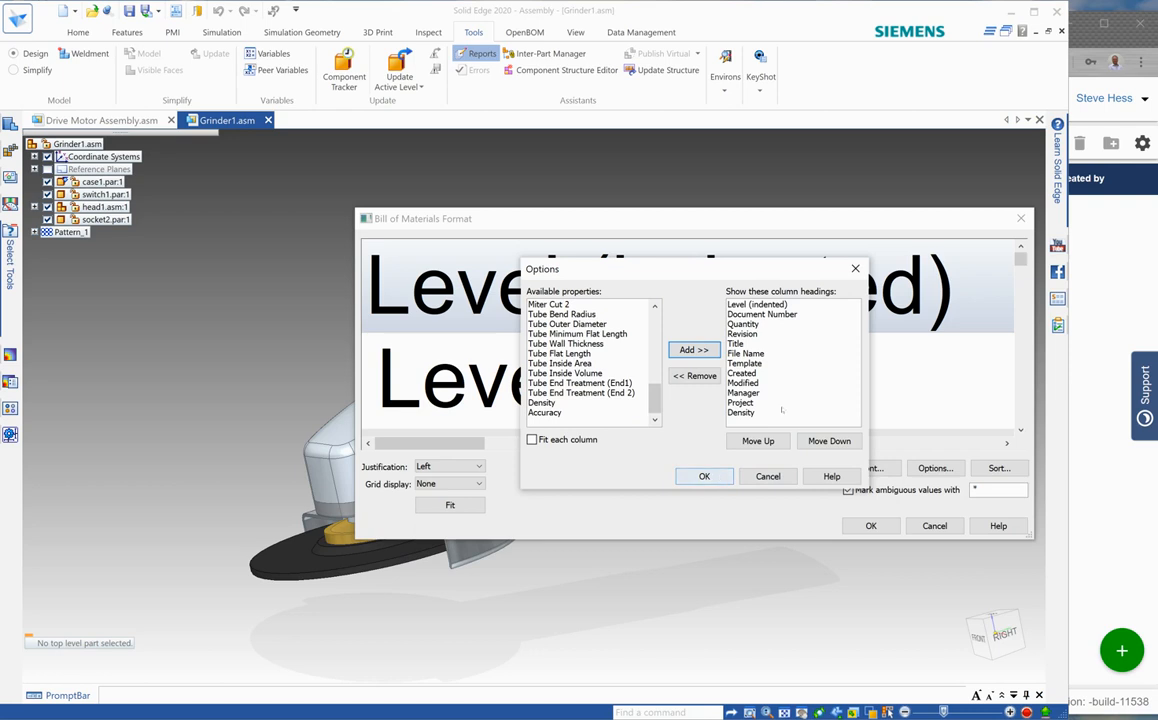
Step: Confirm the column headings, generate the Grinder1 BOM report, and close both report windows
left_click(704, 476)
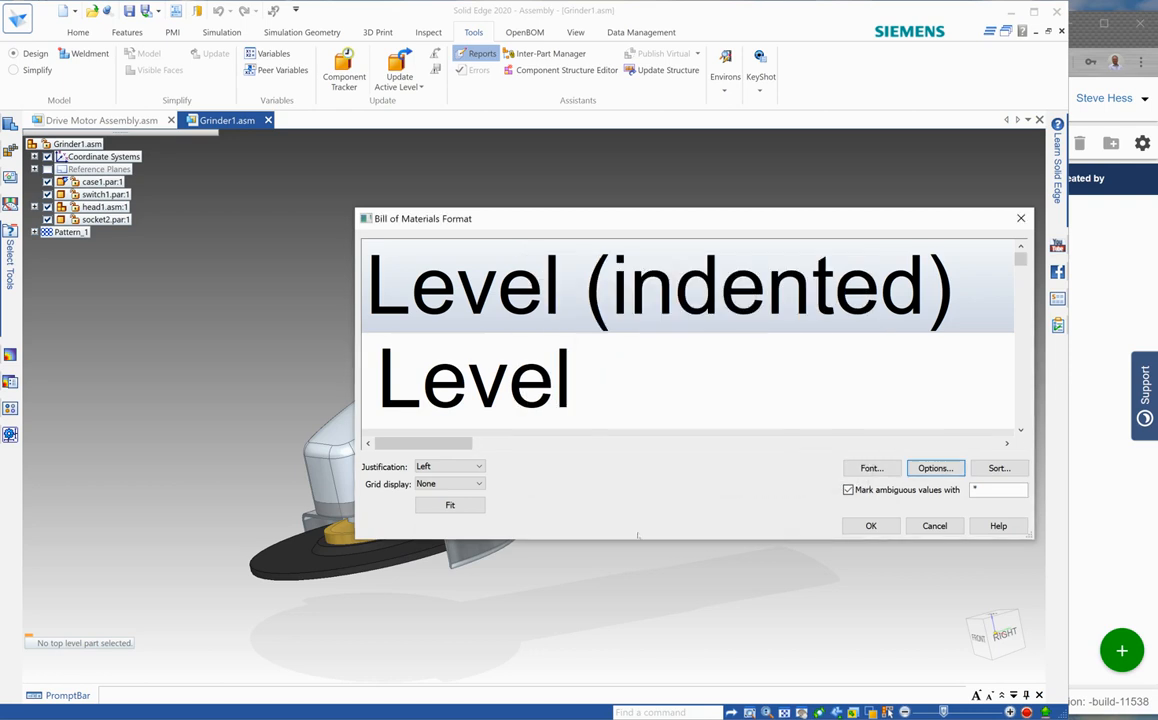
left_click(870, 525)
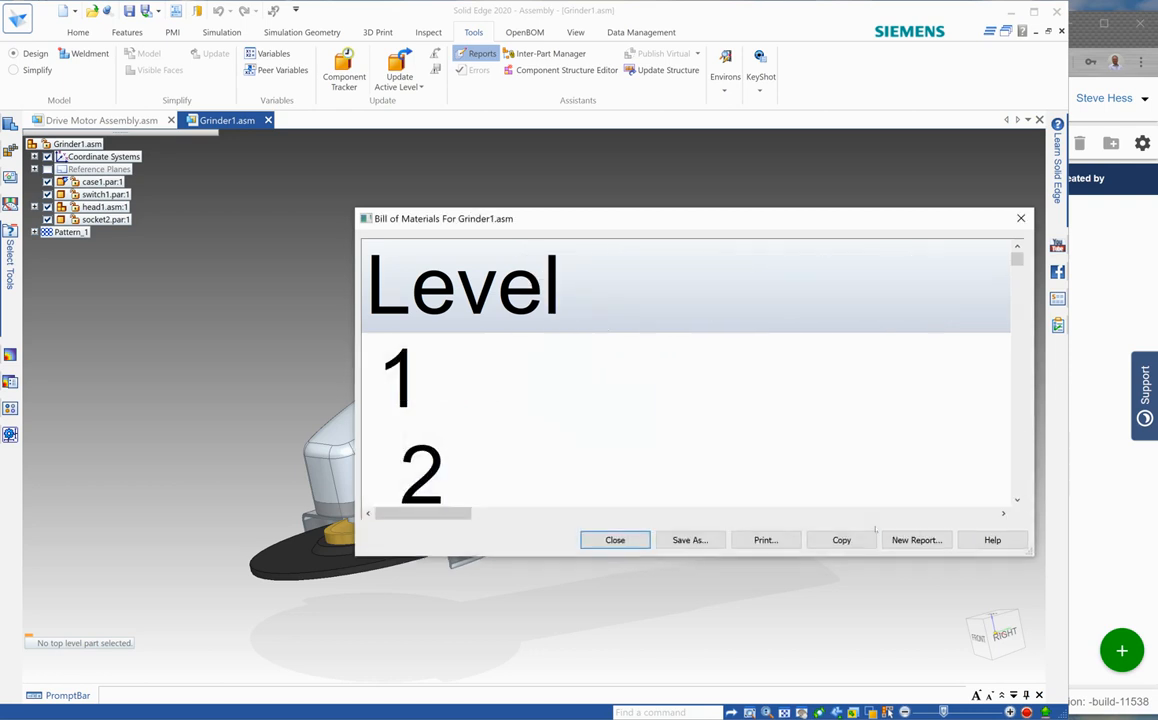
left_click(615, 540)
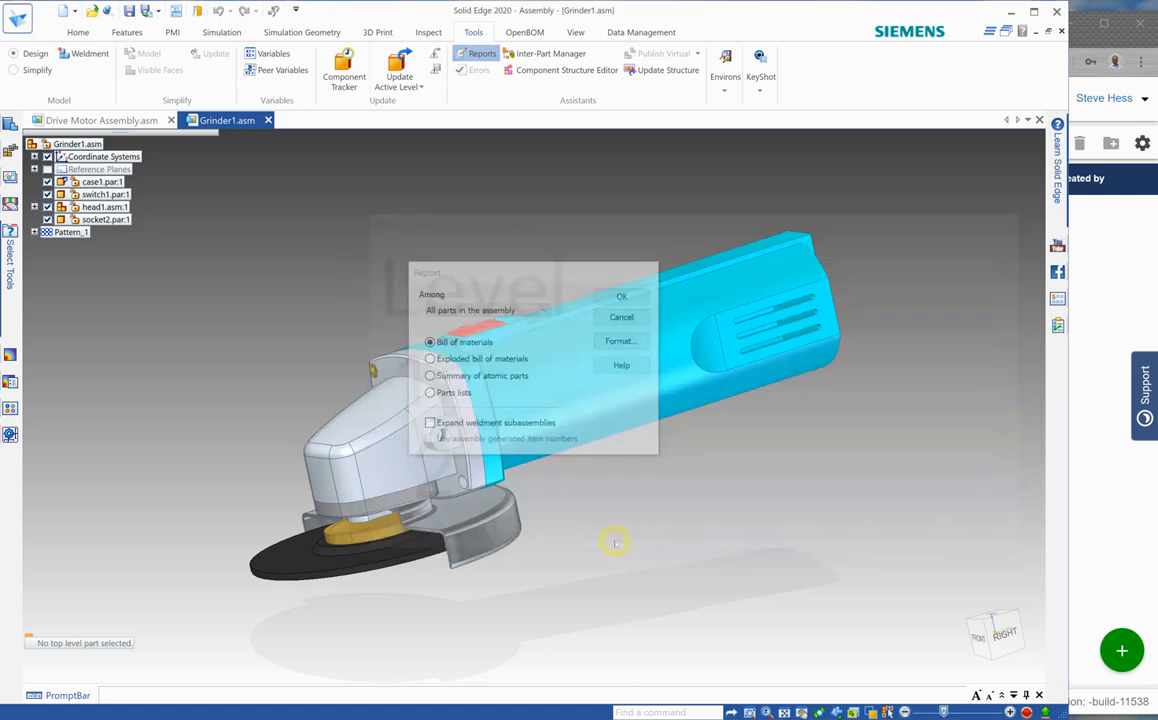
left_click(621, 317)
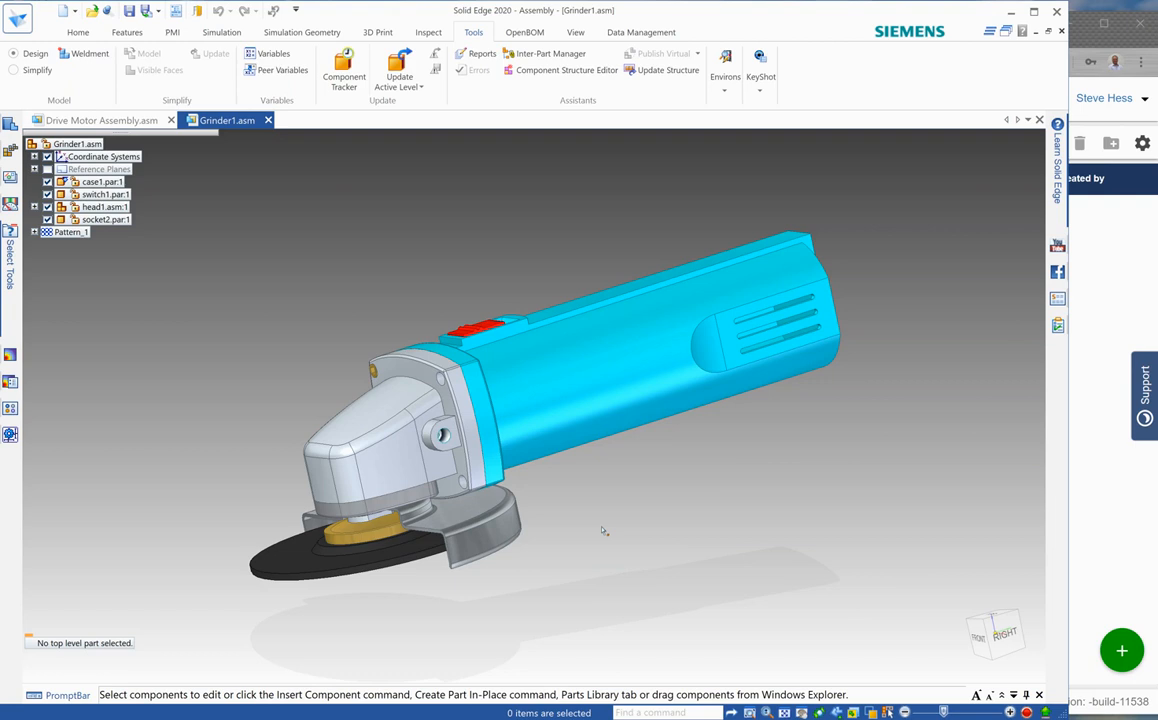
mouse_move(575, 241)
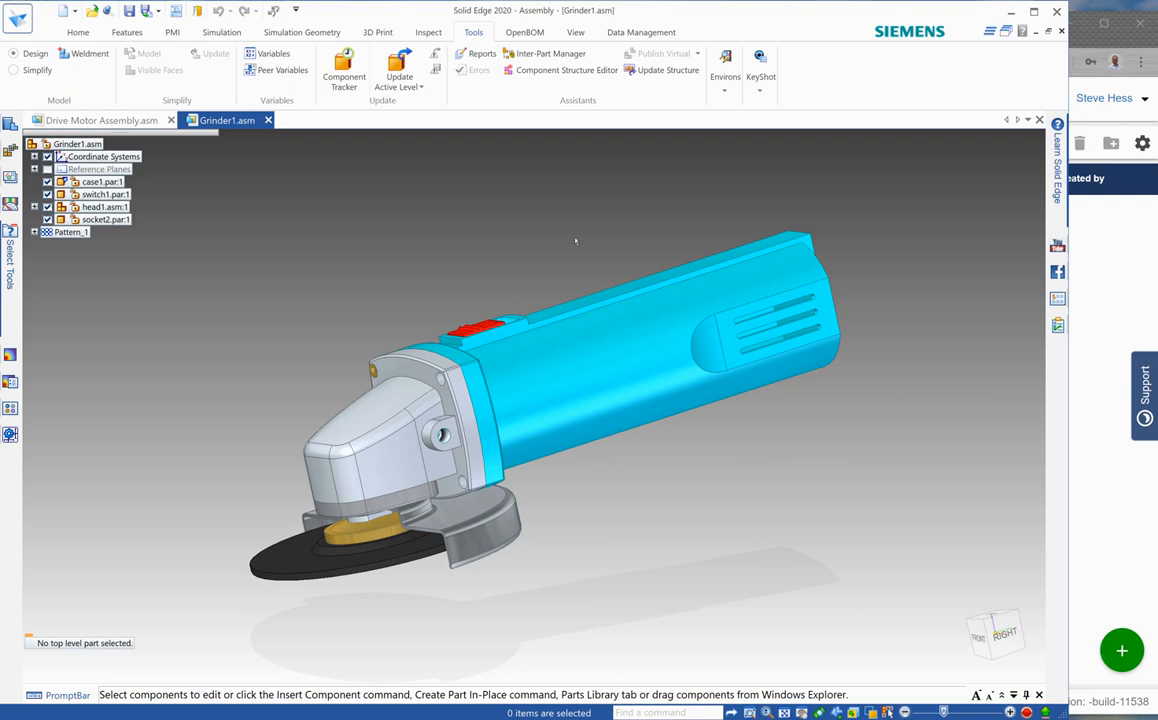
Step: Create the Grinder1.asm-ML-1 multi-level BOM from the OpenBOM tab
left_click(524, 32)
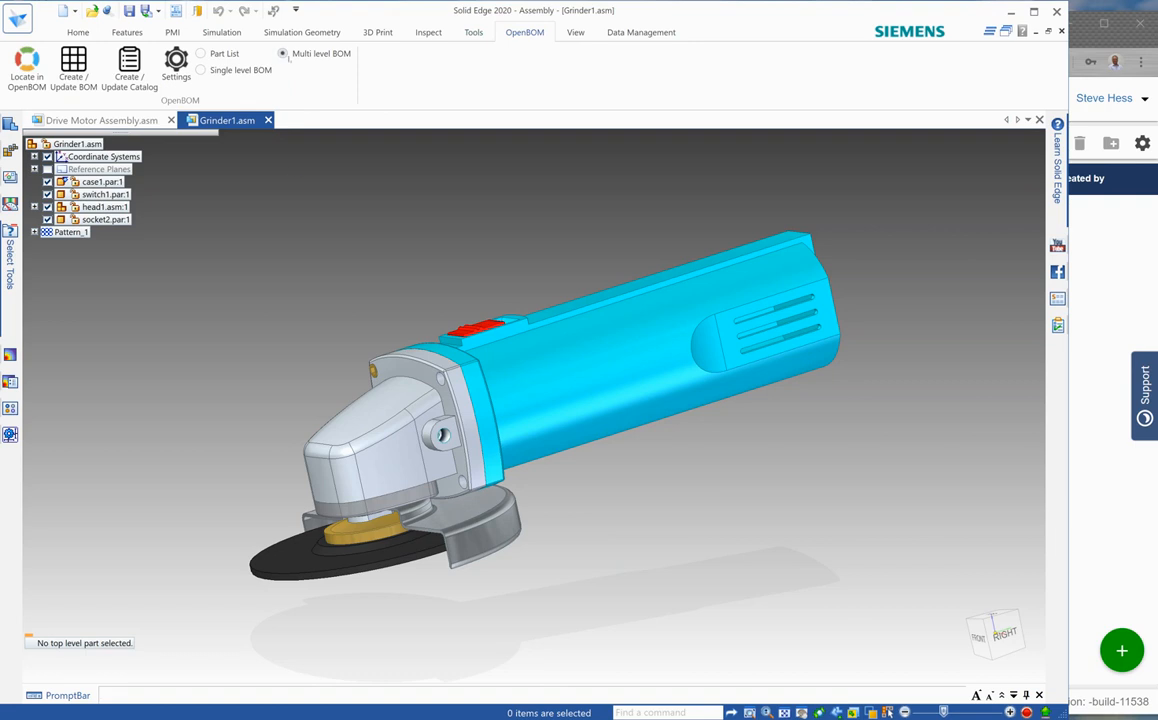
mouse_move(73, 65)
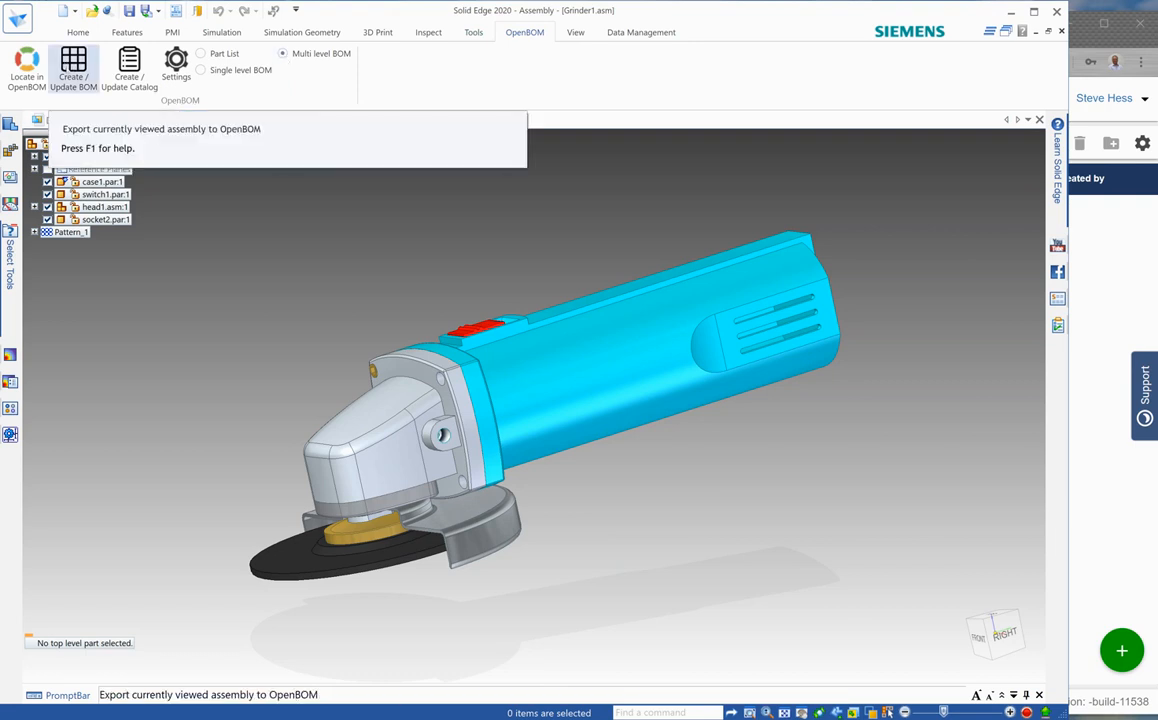
left_click(73, 67)
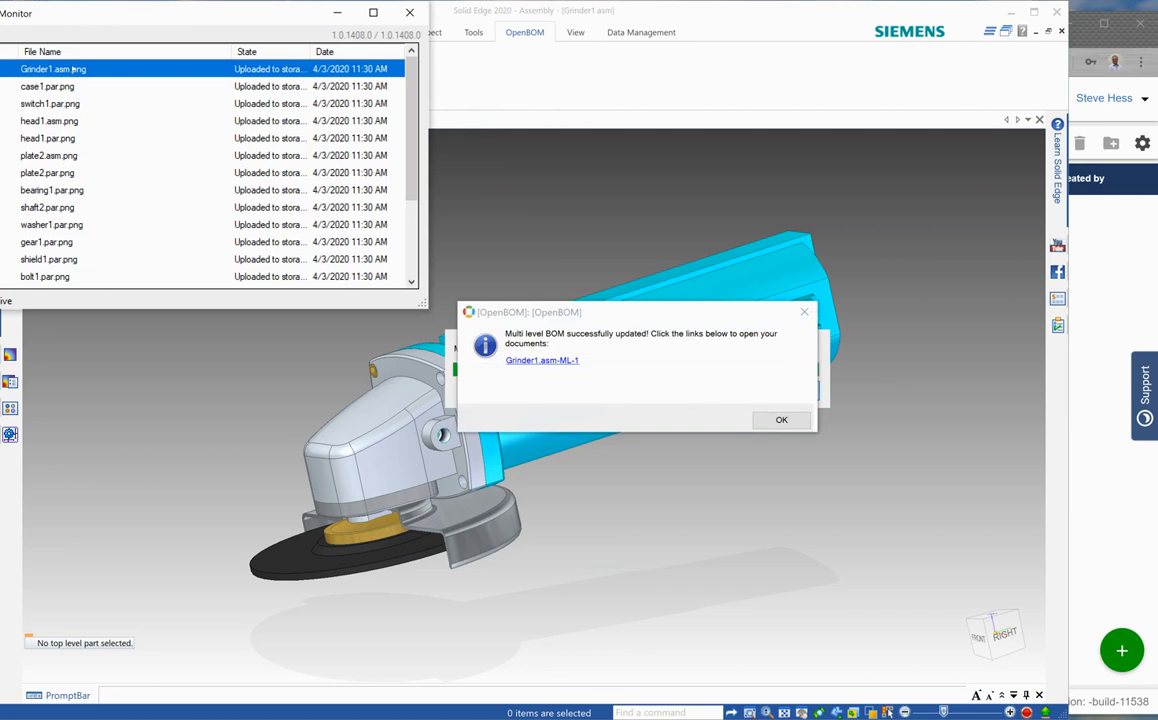
mouse_move(553, 366)
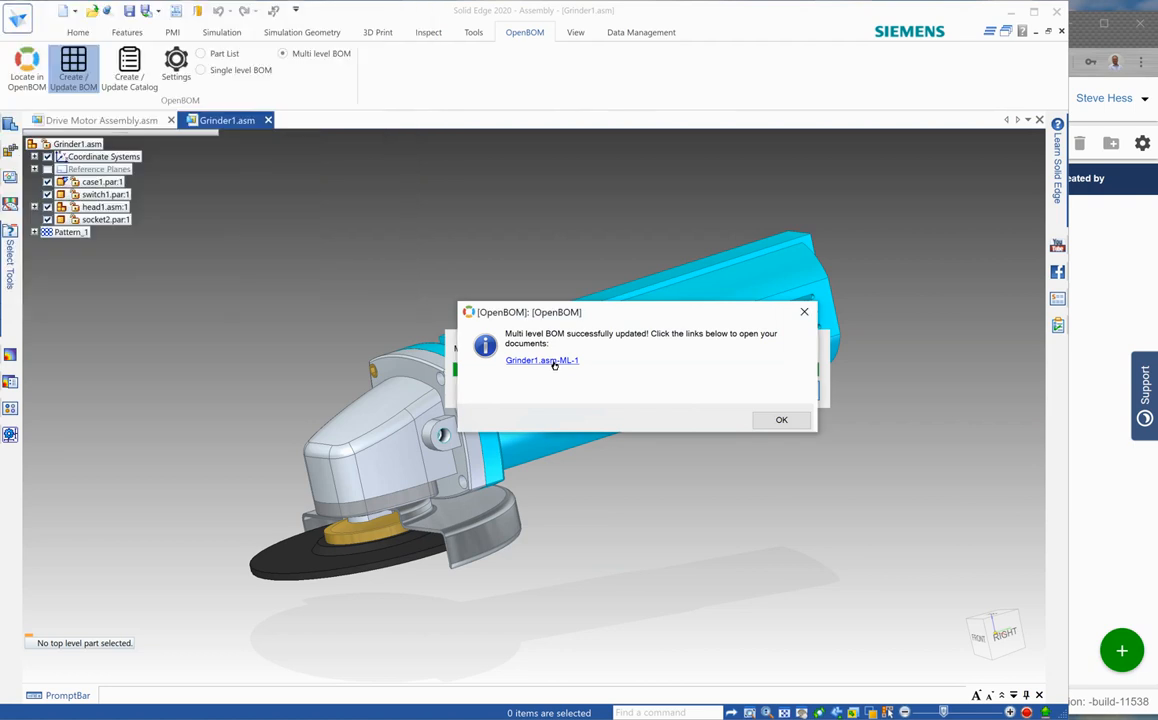
Step: Open the Grinder1.asm-ML-1 BOM link and sign in with a different OpenBOM account
left_click(542, 360)
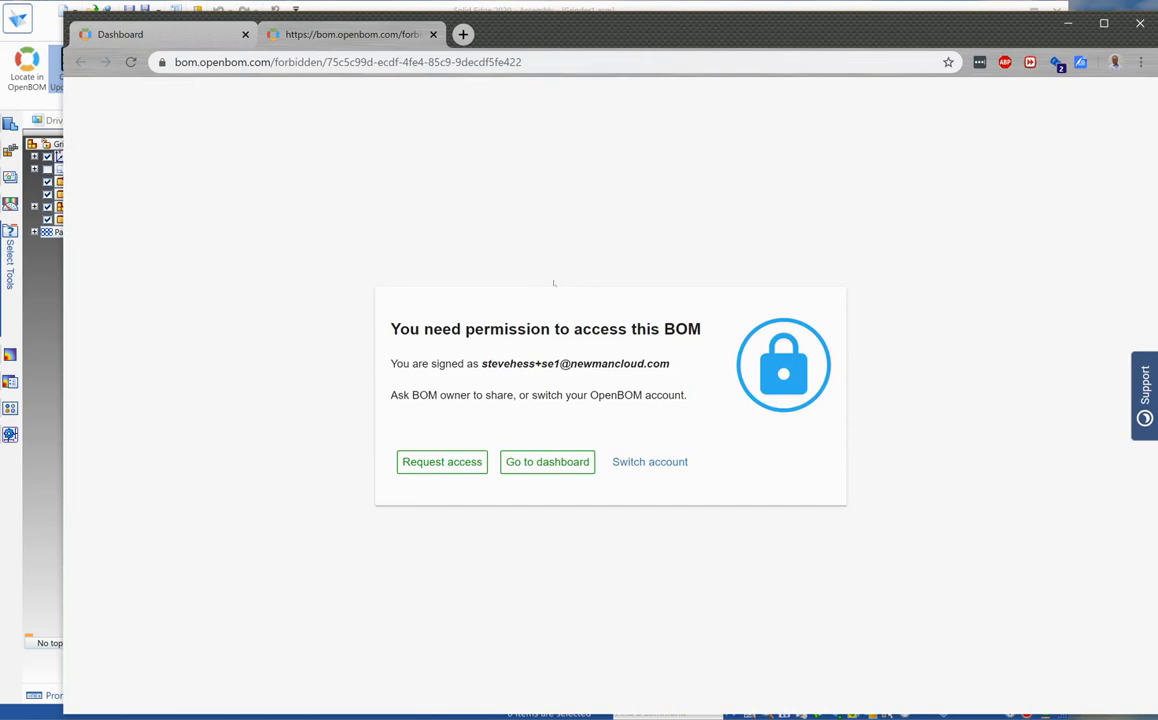
mouse_move(650, 461)
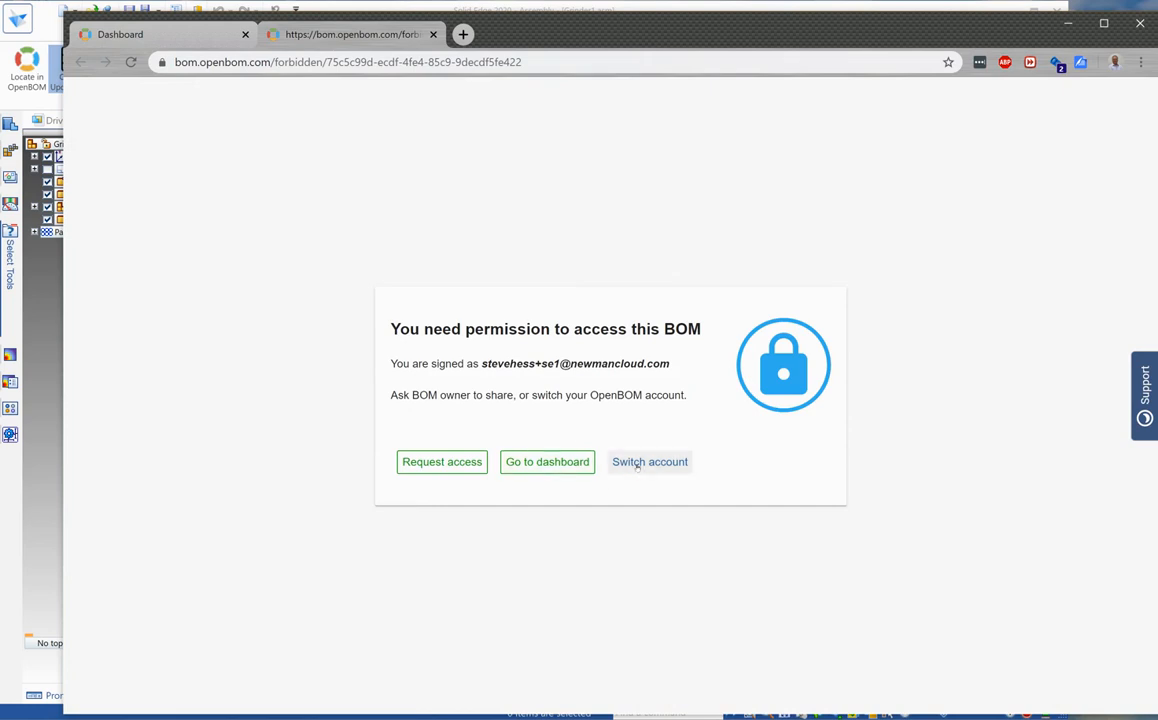
left_click(650, 461)
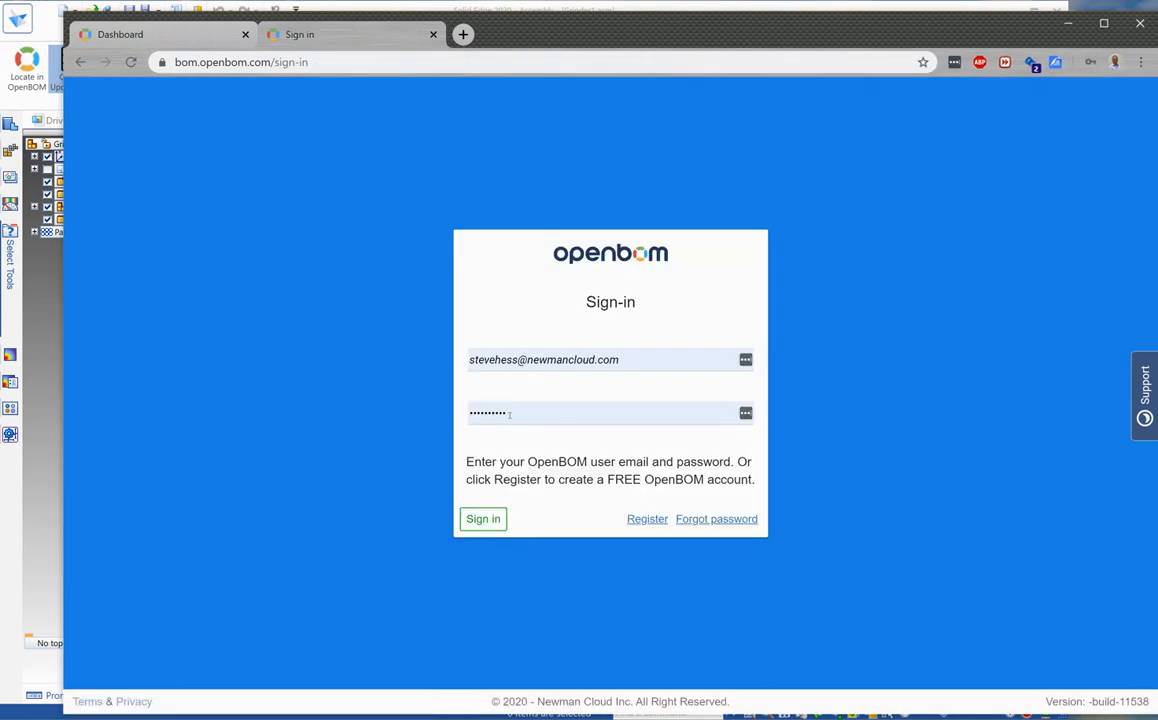
left_click(483, 518)
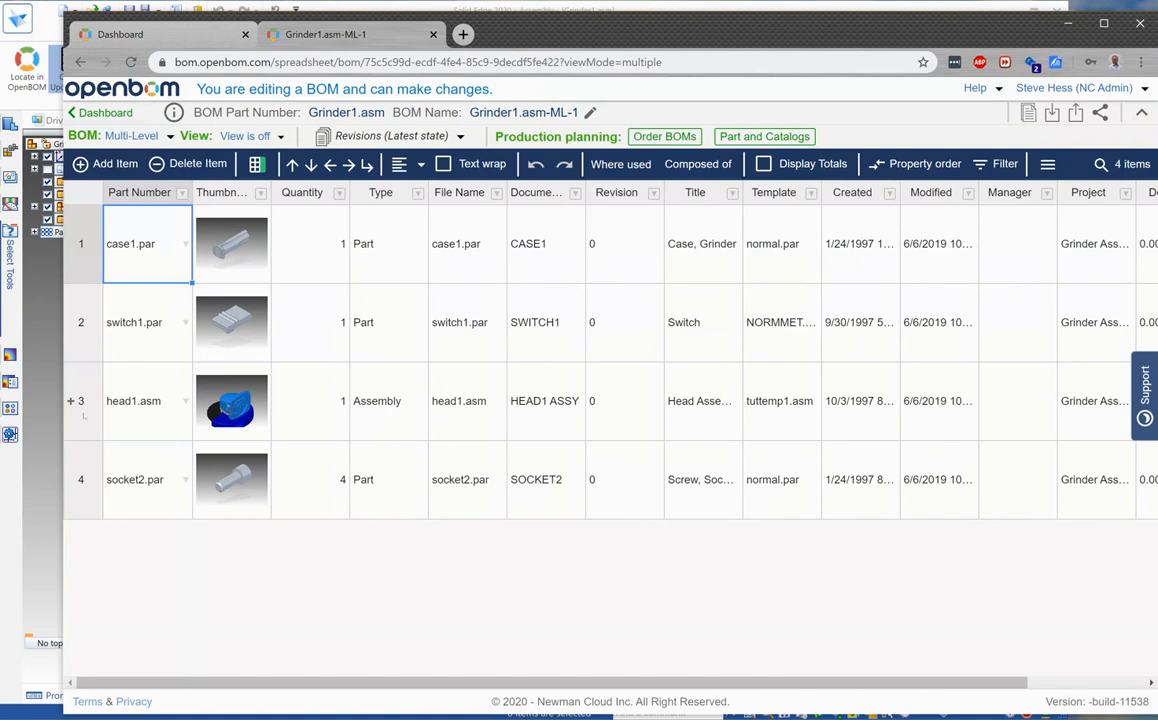
Step: Expand row 3, head1.asm, to show its head and plate2 sub-parts
left_click(69, 401)
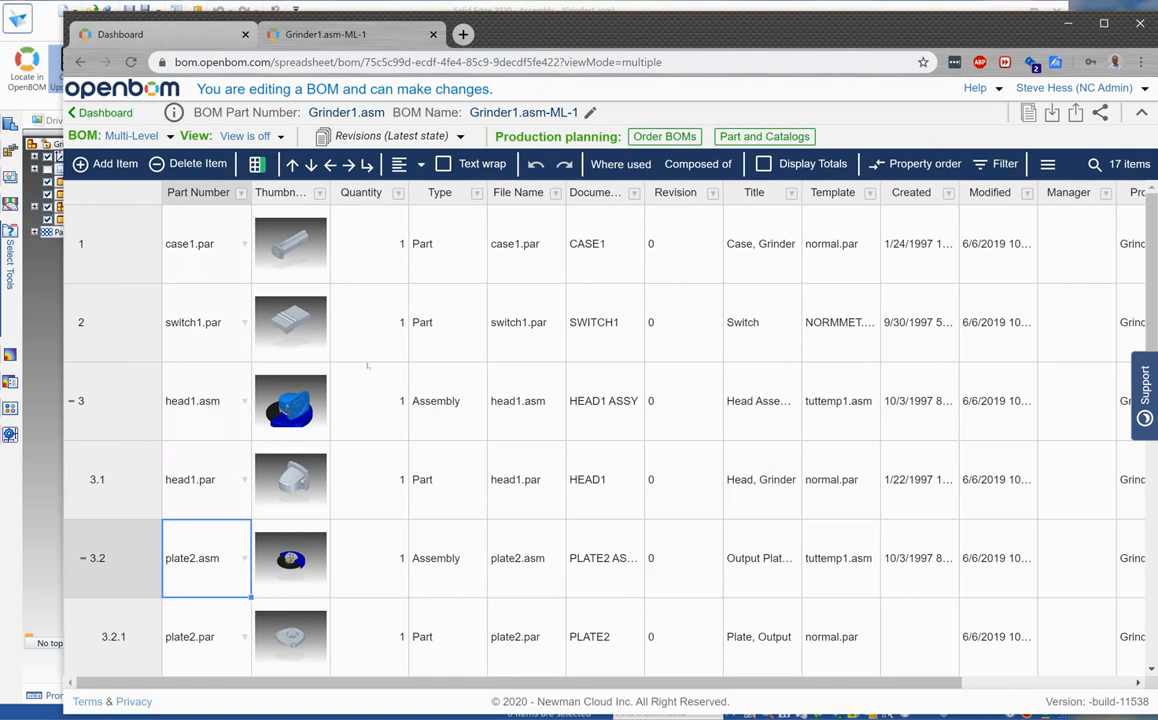
mouse_move(556, 46)
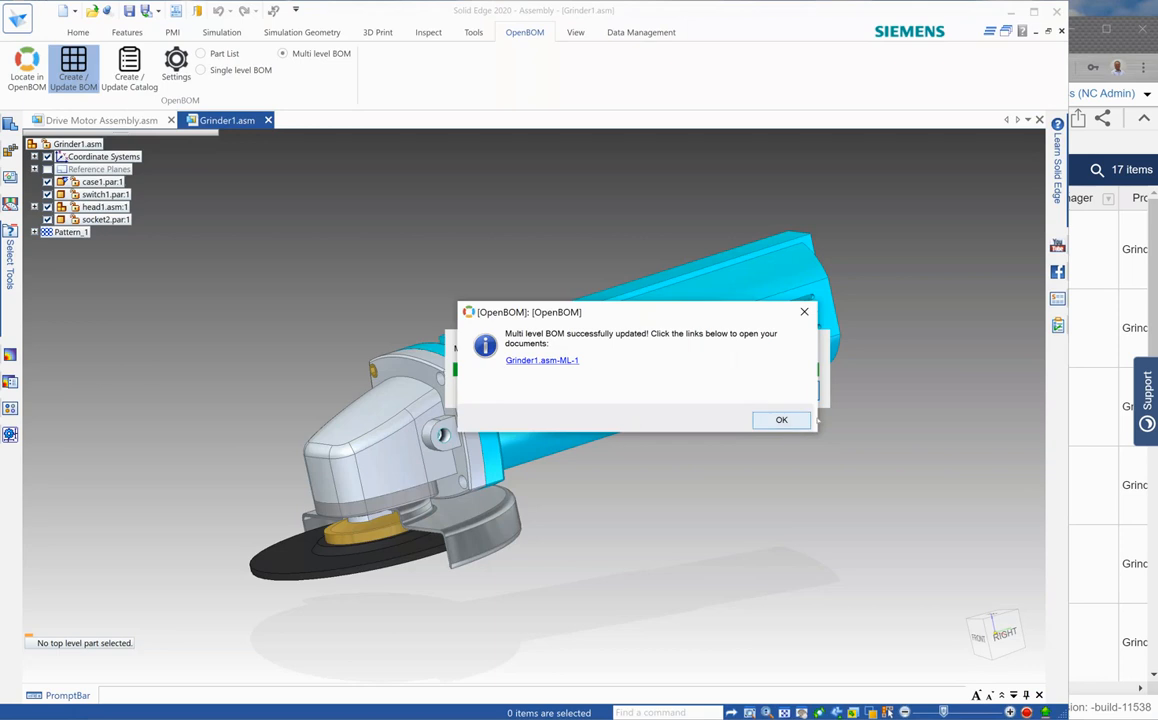
Step: Dismiss the OpenBOM update message, then switch from the Tools tab back to OpenBOM
left_click(781, 419)
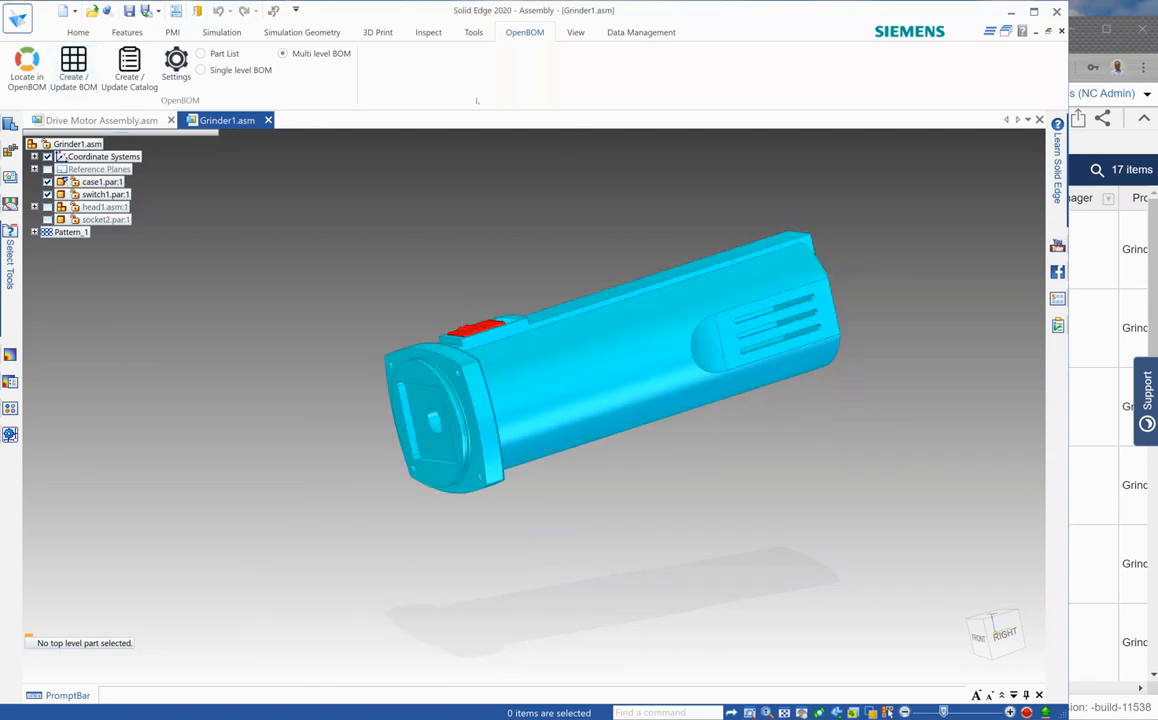
left_click(473, 32)
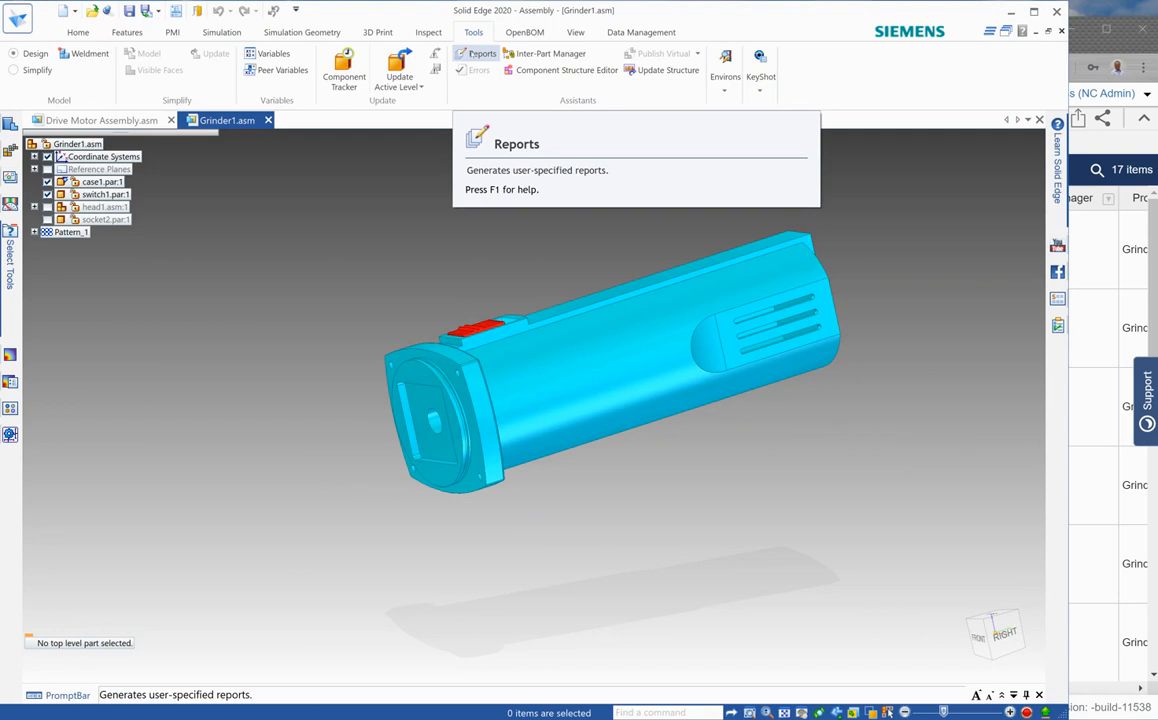
left_click(524, 32)
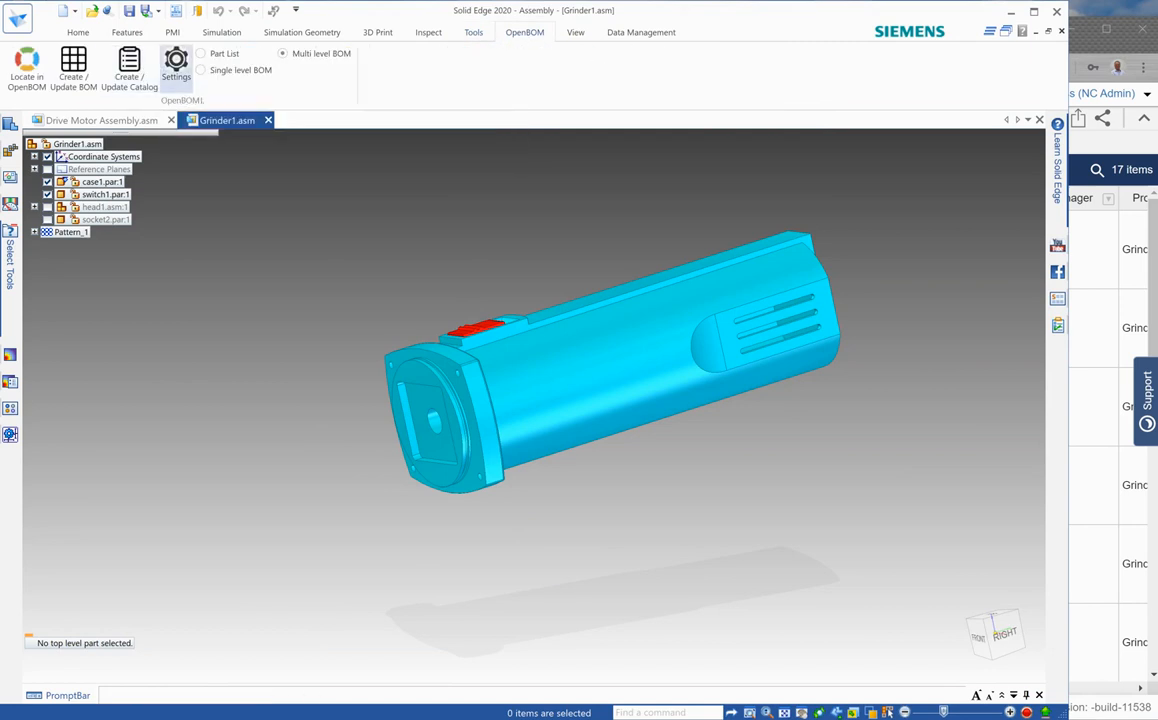
mouse_move(175, 63)
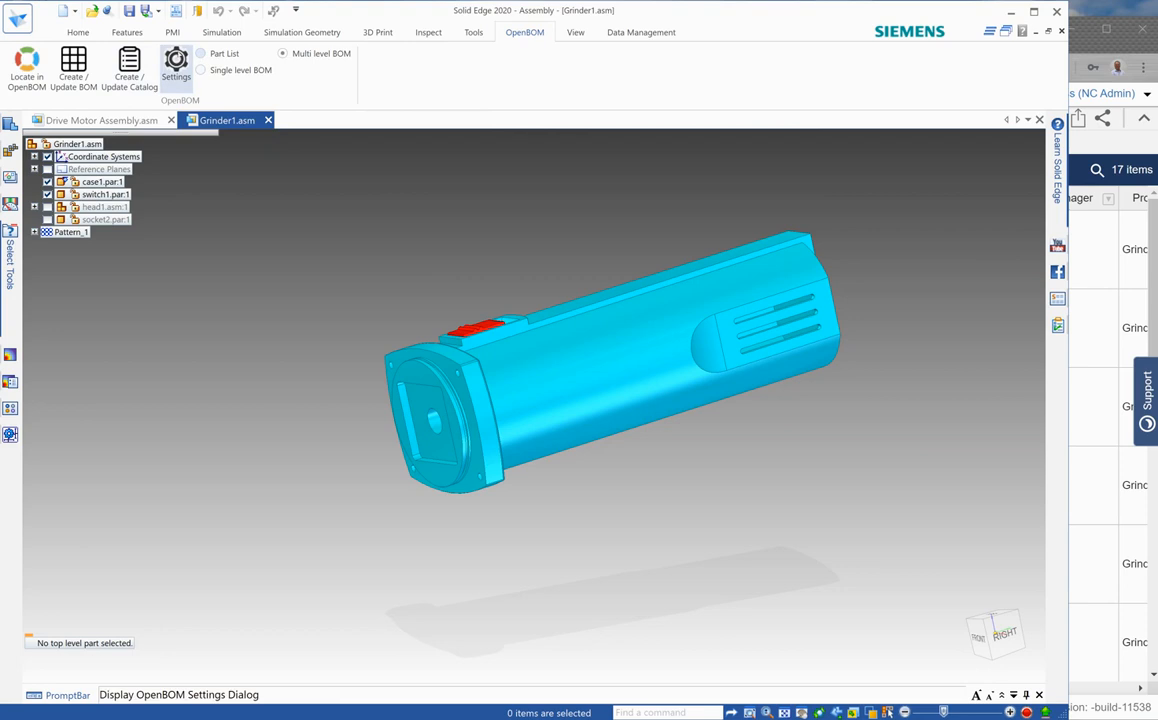